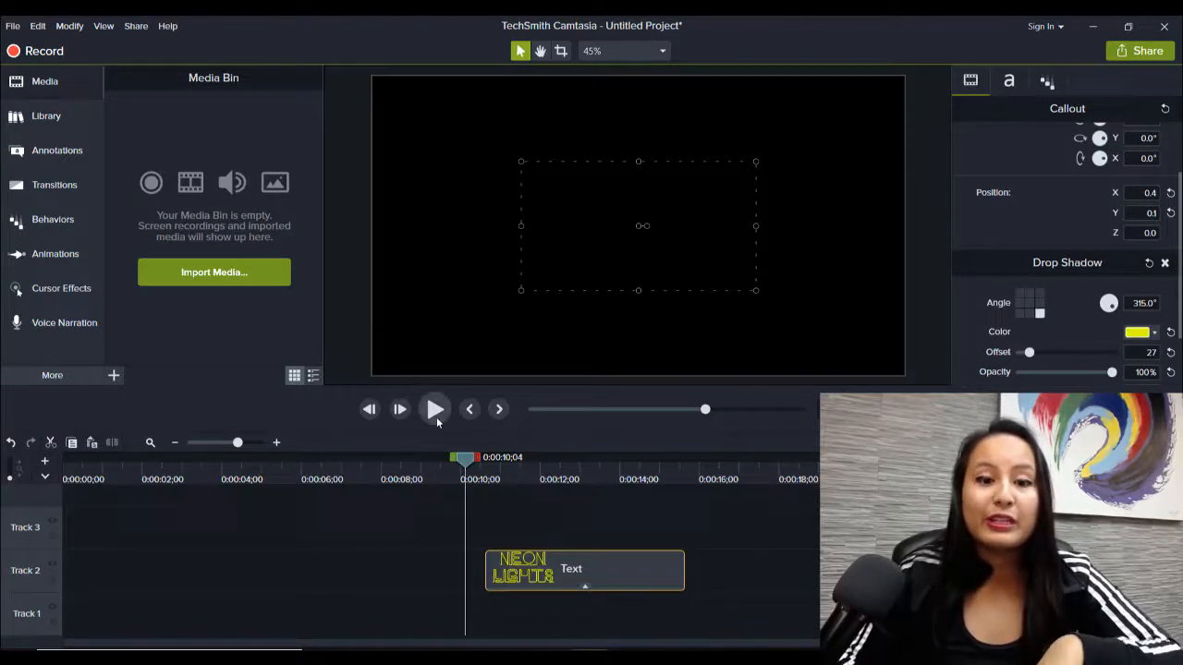
# Play and pause the neon lights example preview to review the target look
pyautogui.click(435, 409)
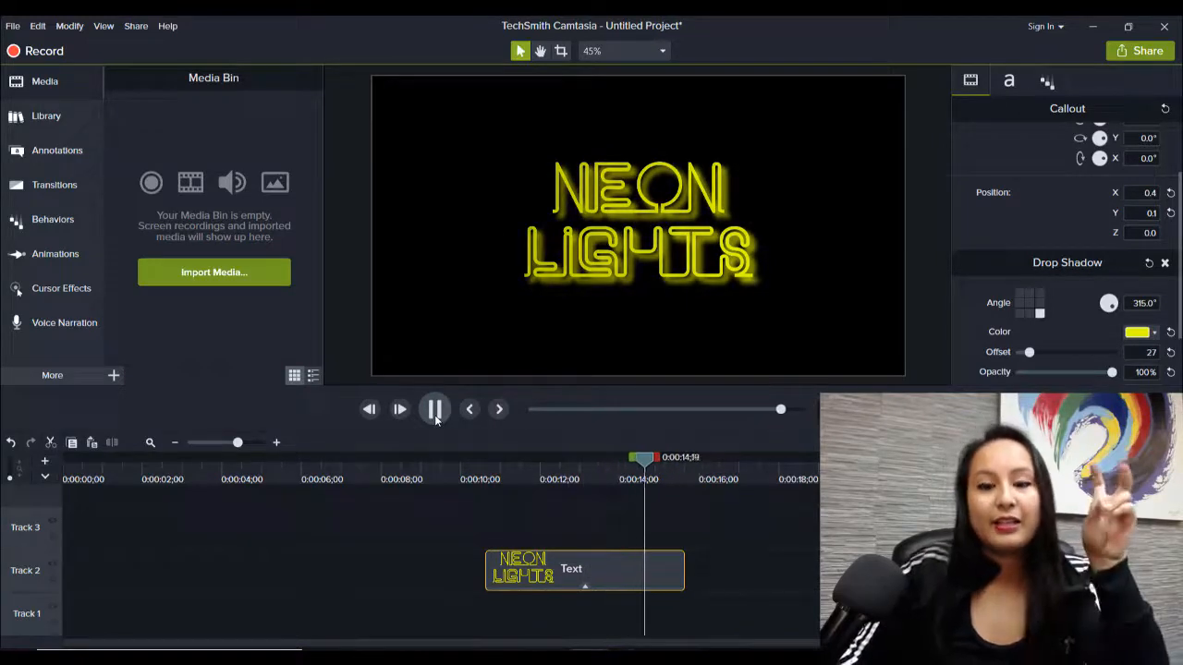
pyautogui.click(434, 410)
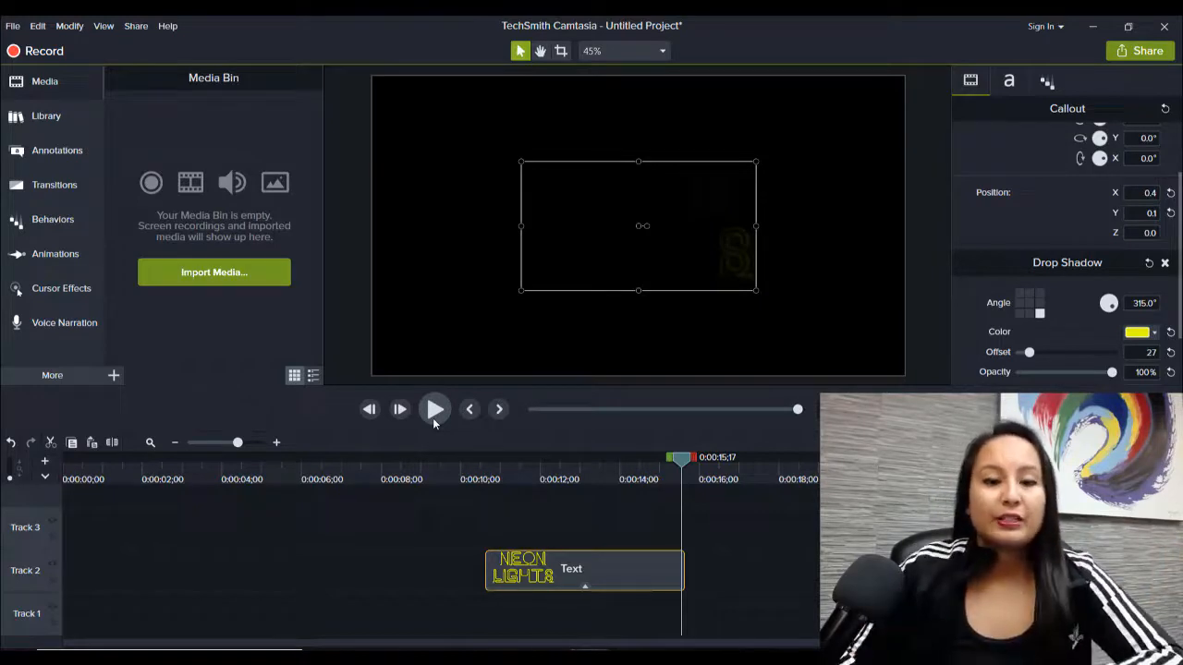
pyautogui.click(434, 408)
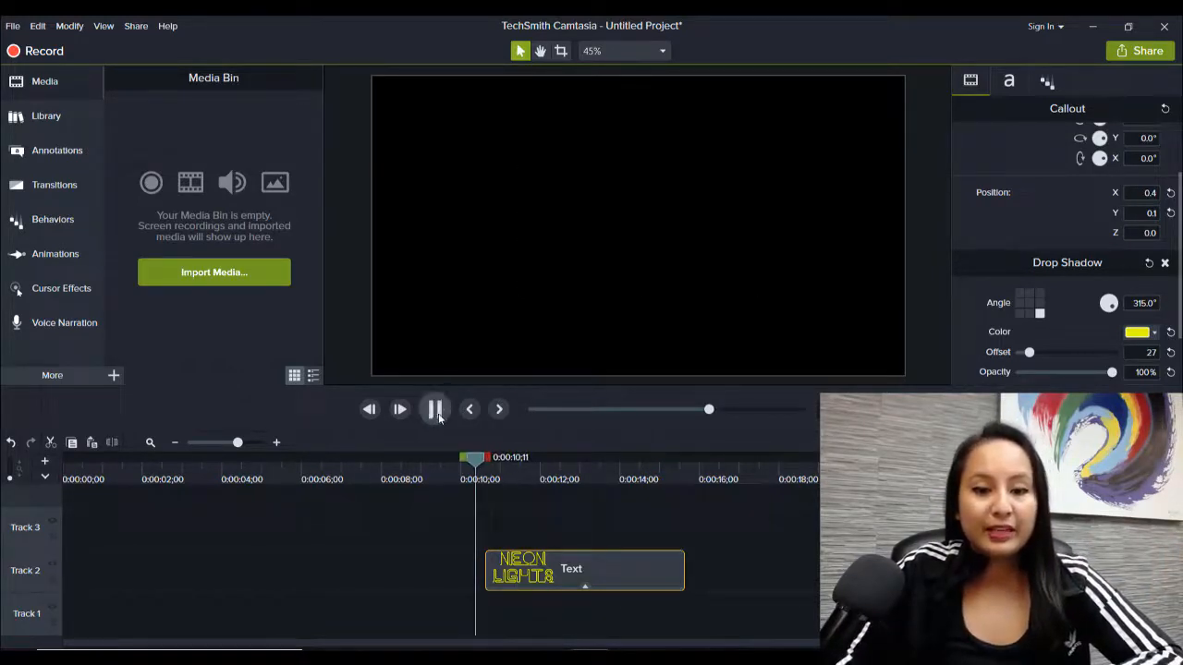
pyautogui.click(434, 411)
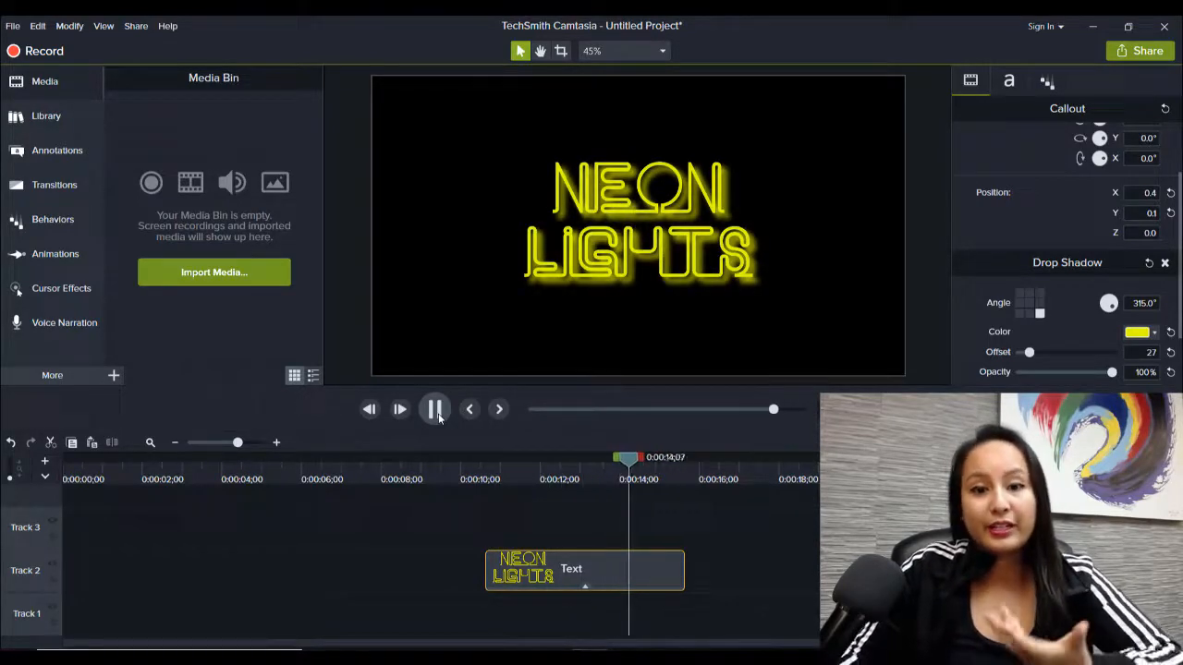
pyautogui.click(434, 409)
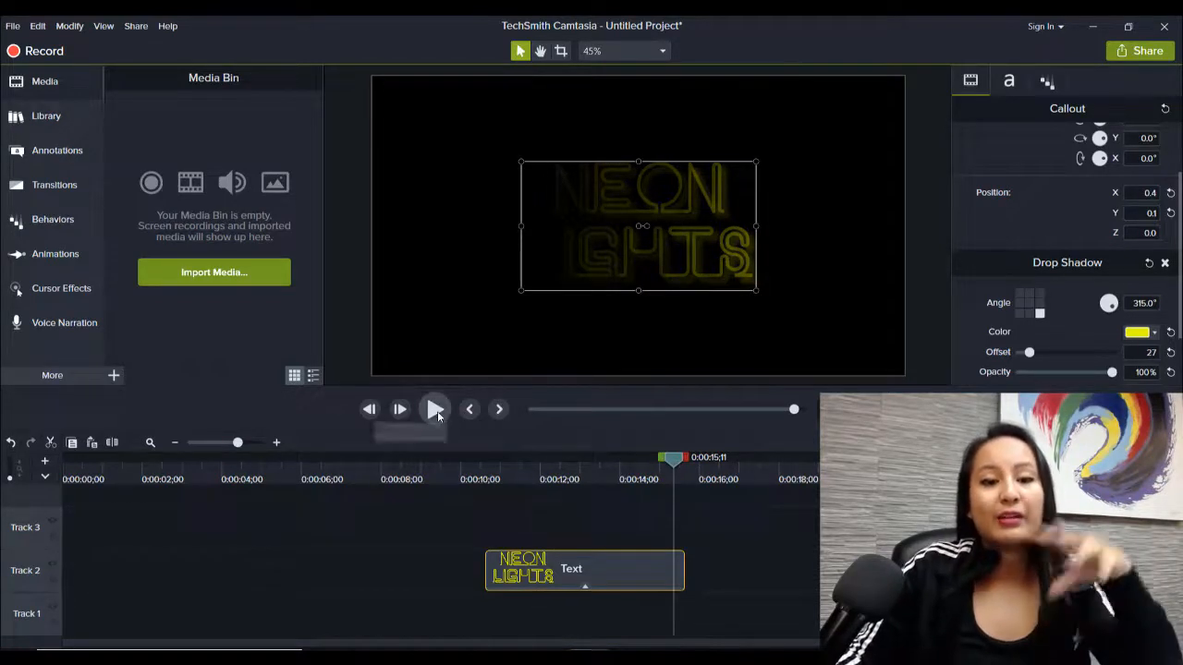
pyautogui.moveTo(436, 410)
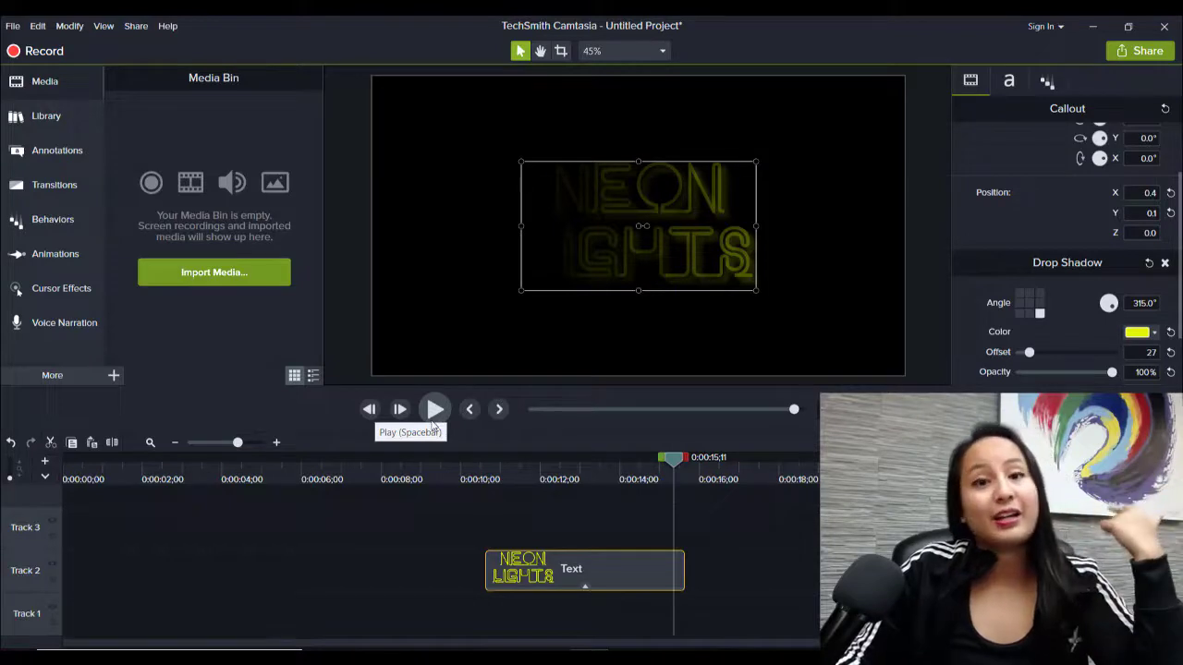
pyautogui.moveTo(433, 425)
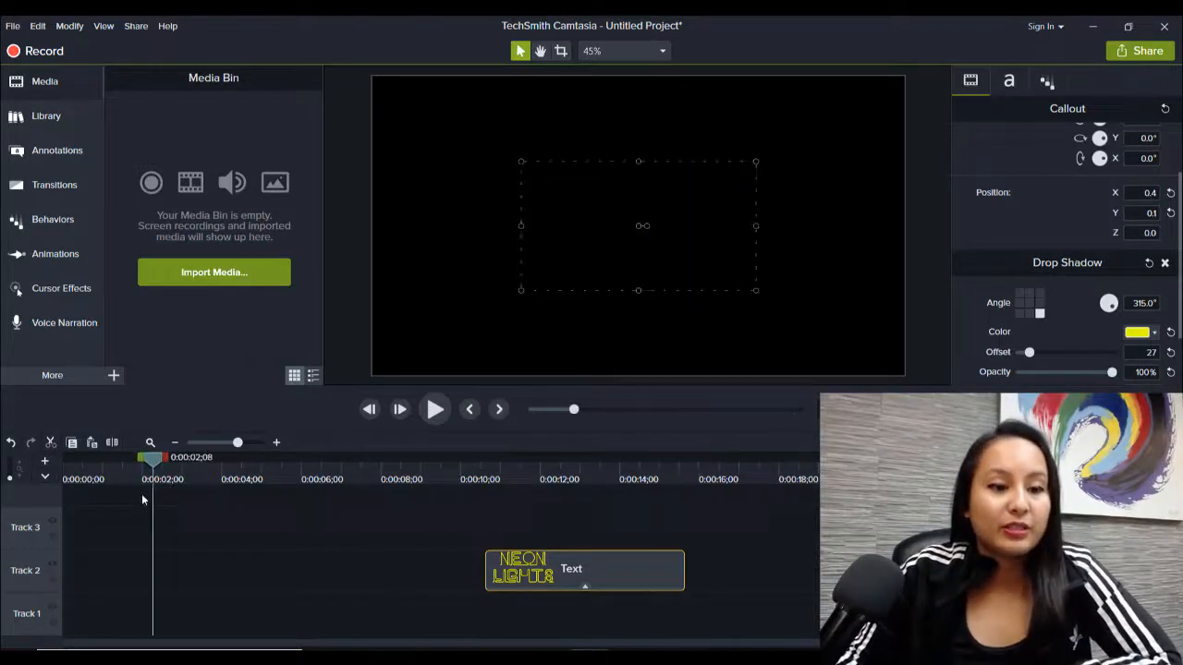
# Add a plain text callout reading JEWEL from Annotations > Callouts and select its clip
pyautogui.click(55, 150)
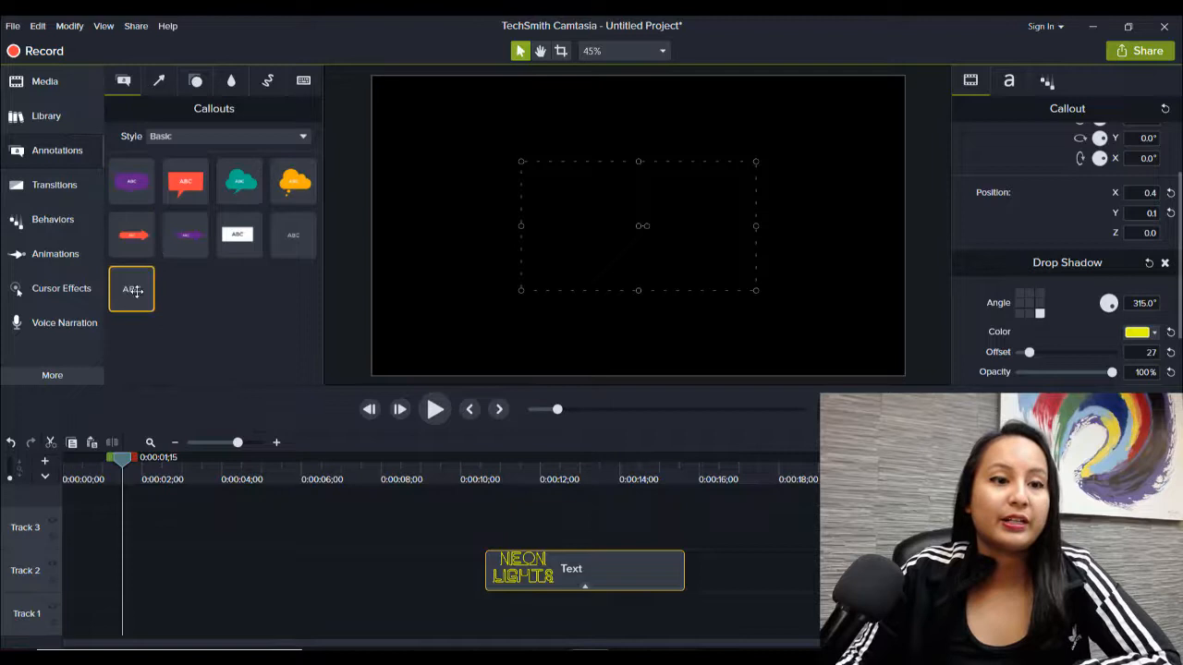
pyautogui.click(131, 288)
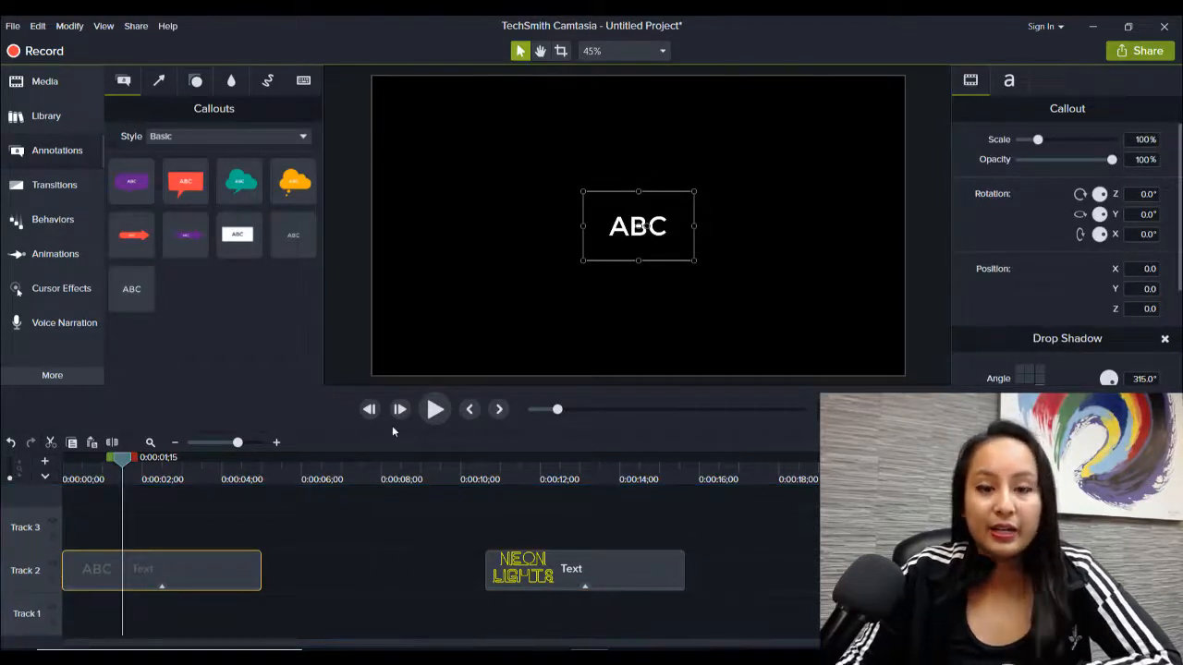
pyautogui.moveTo(514, 285)
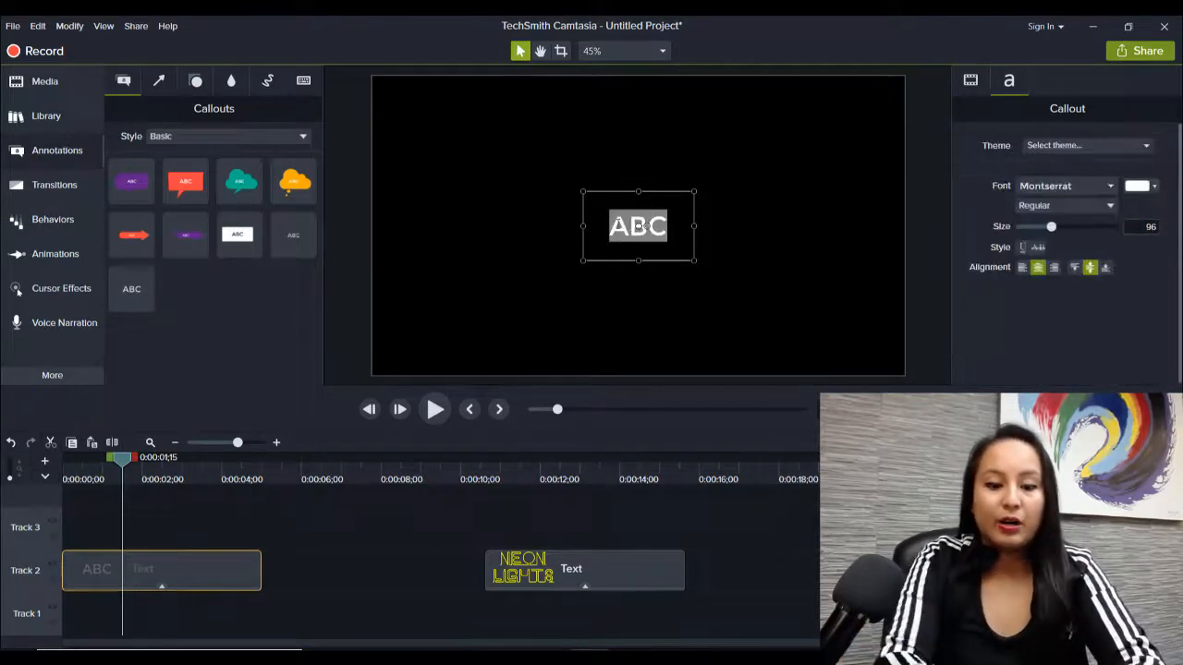
pyautogui.write('JEWEL')
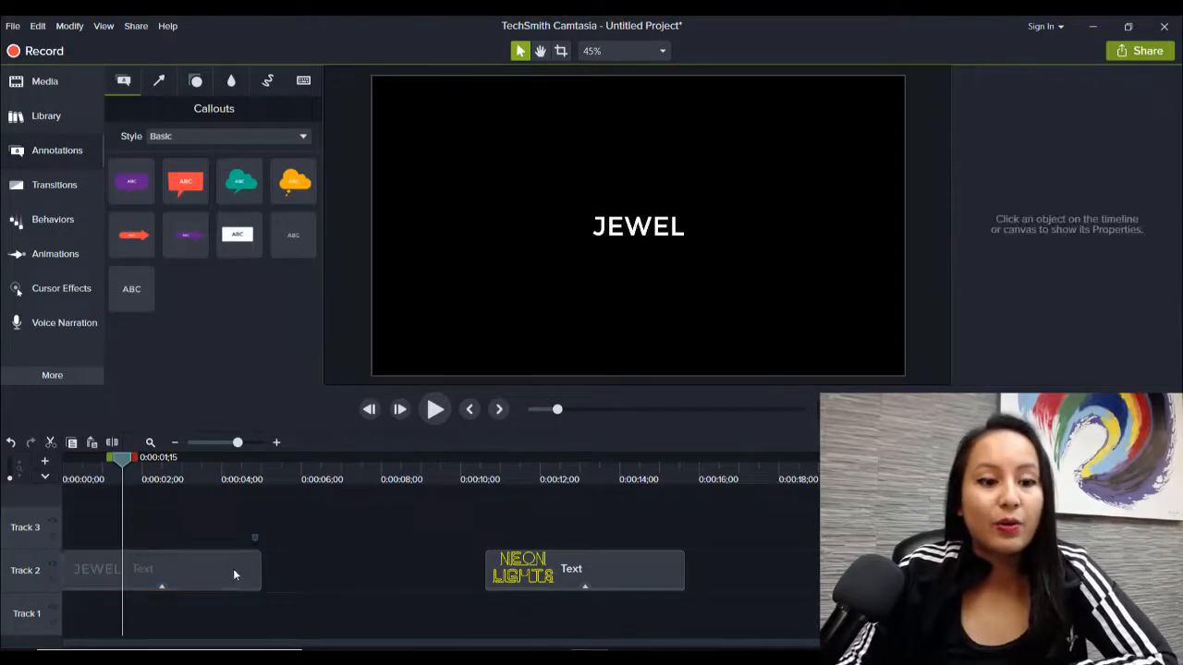
pyautogui.click(162, 569)
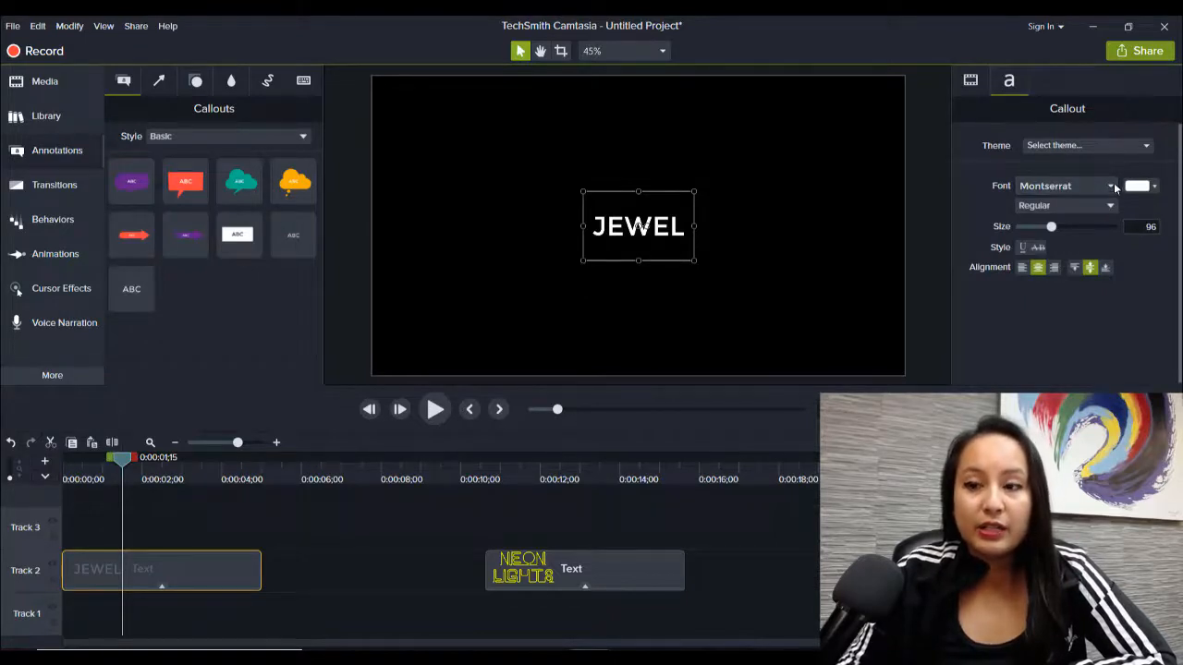
# Set the JEWEL text in the NEON font and enlarge it to size 256
pyautogui.click(1109, 185)
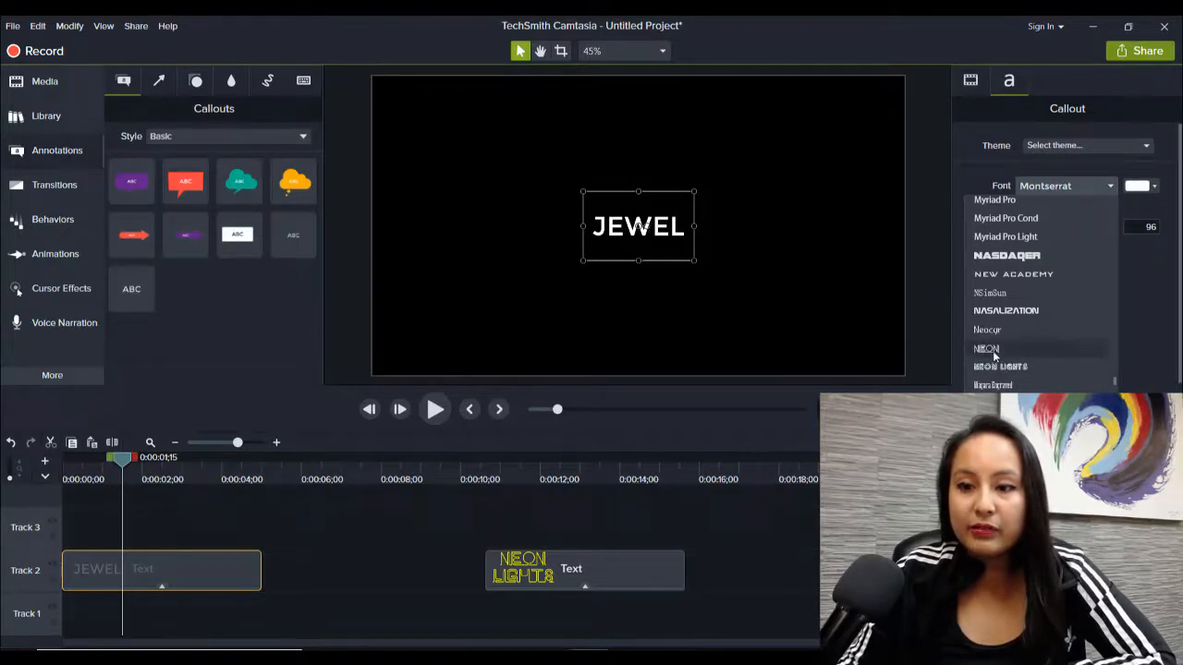
pyautogui.click(987, 347)
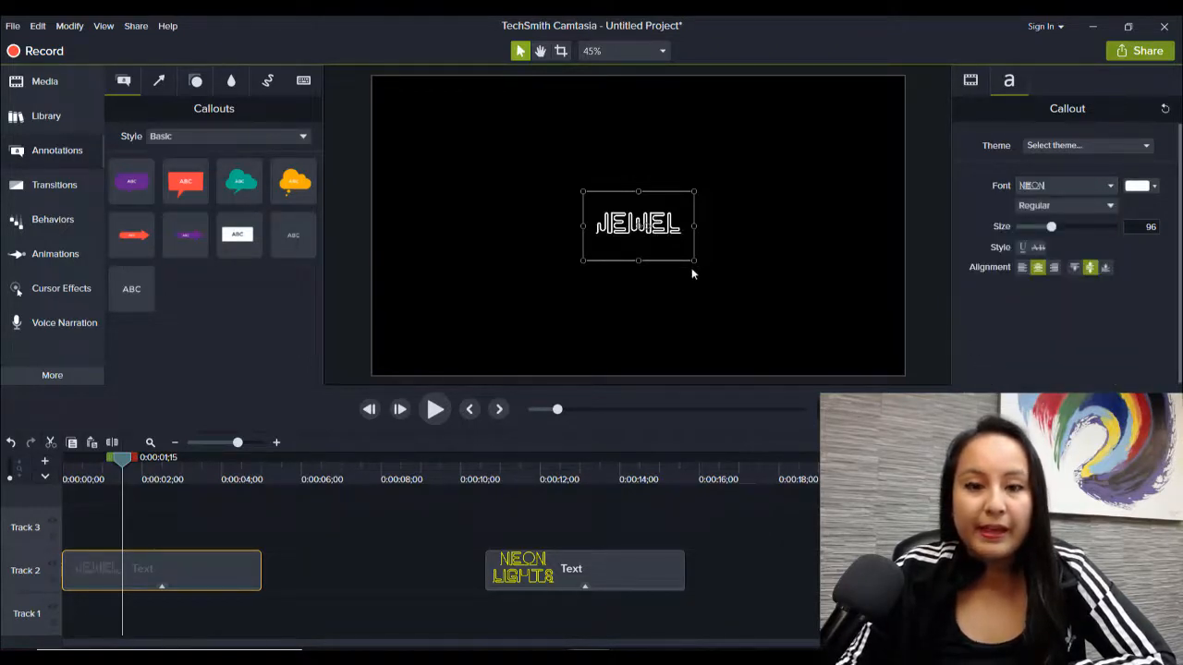
pyautogui.moveTo(643, 266)
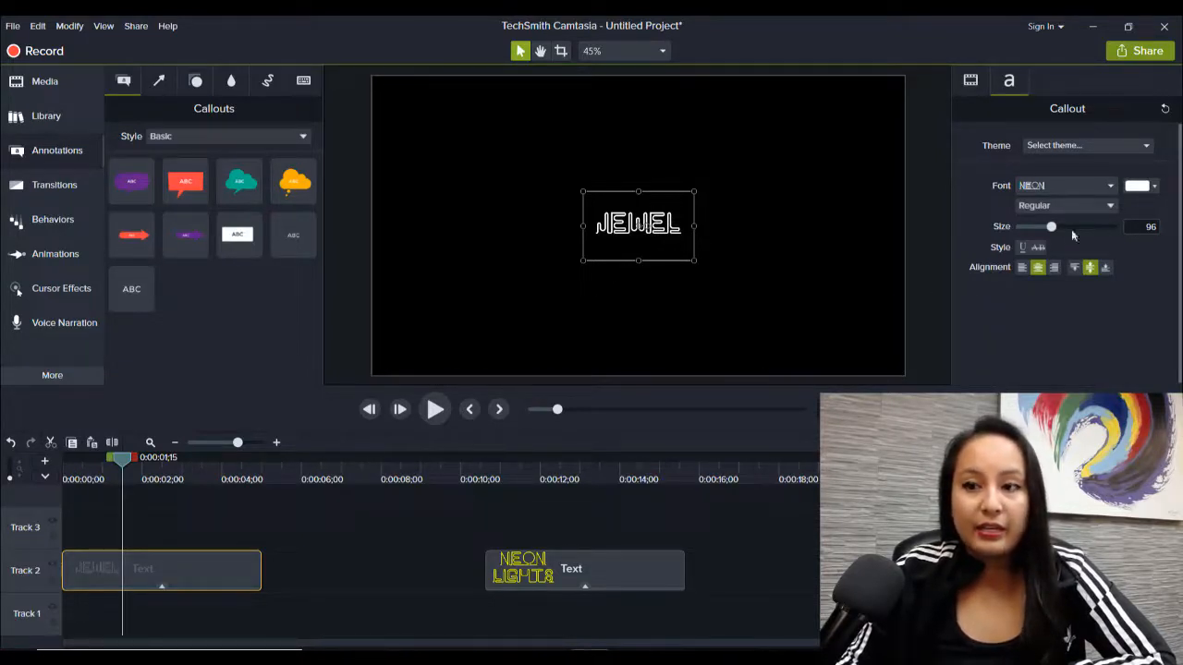
pyautogui.moveTo(1050, 227); pyautogui.dragTo(1113, 227)
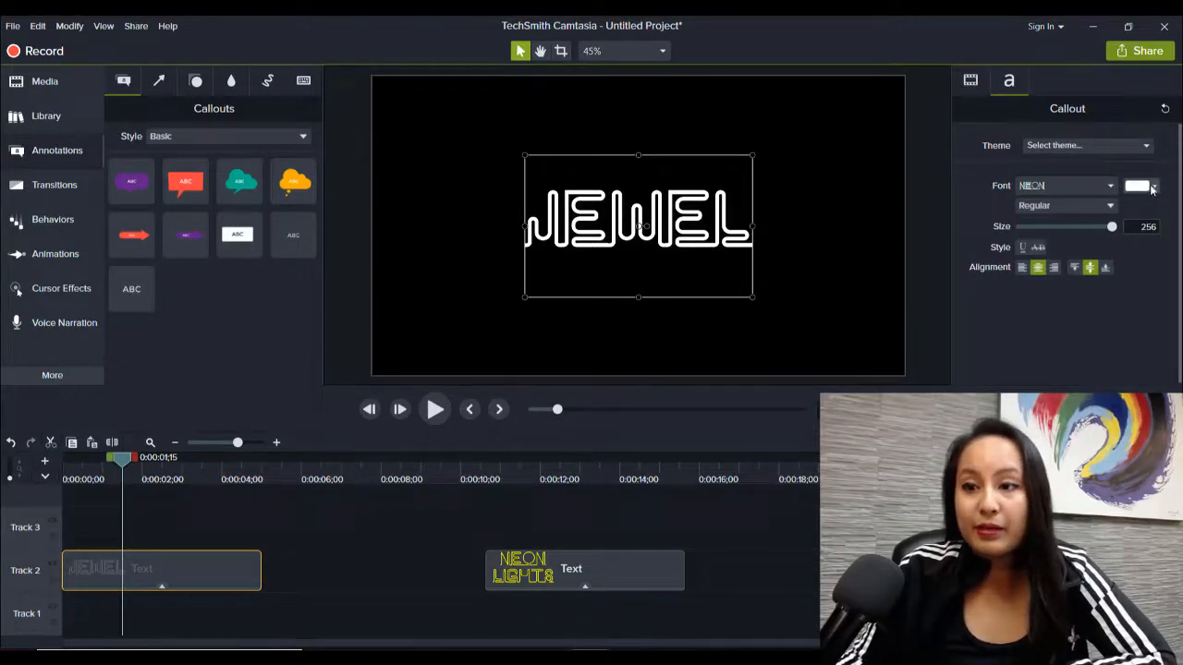
pyautogui.click(1138, 184)
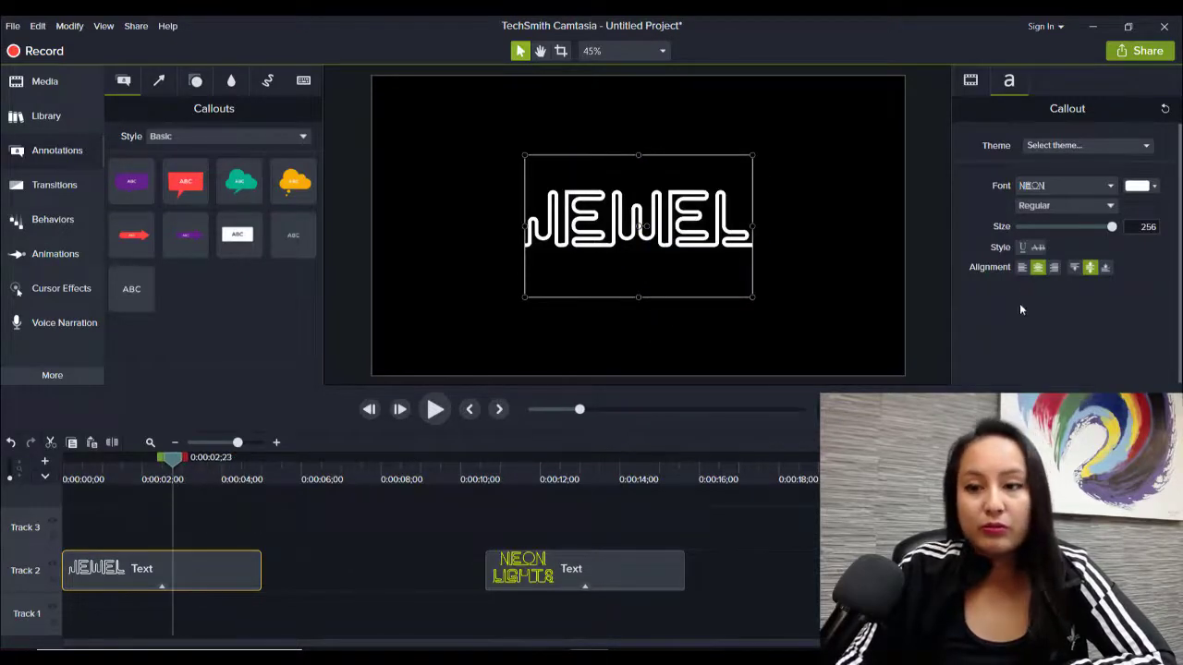
# Change the JEWEL text colour from white to pink
pyautogui.click(1136, 185)
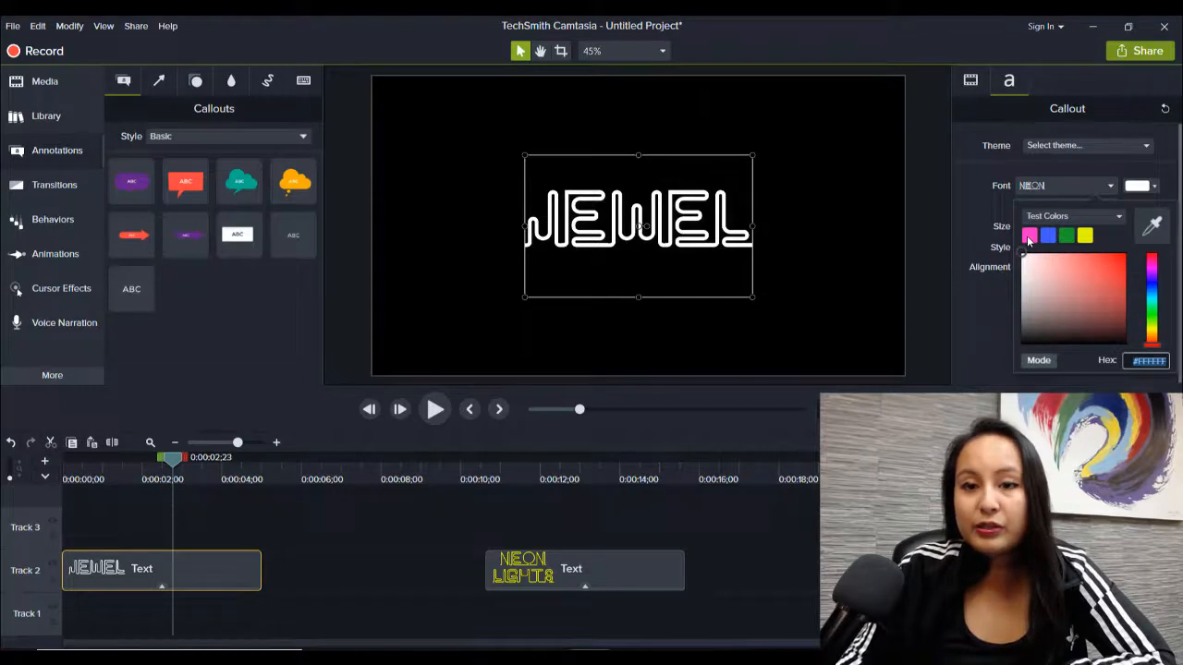
pyautogui.click(1029, 236)
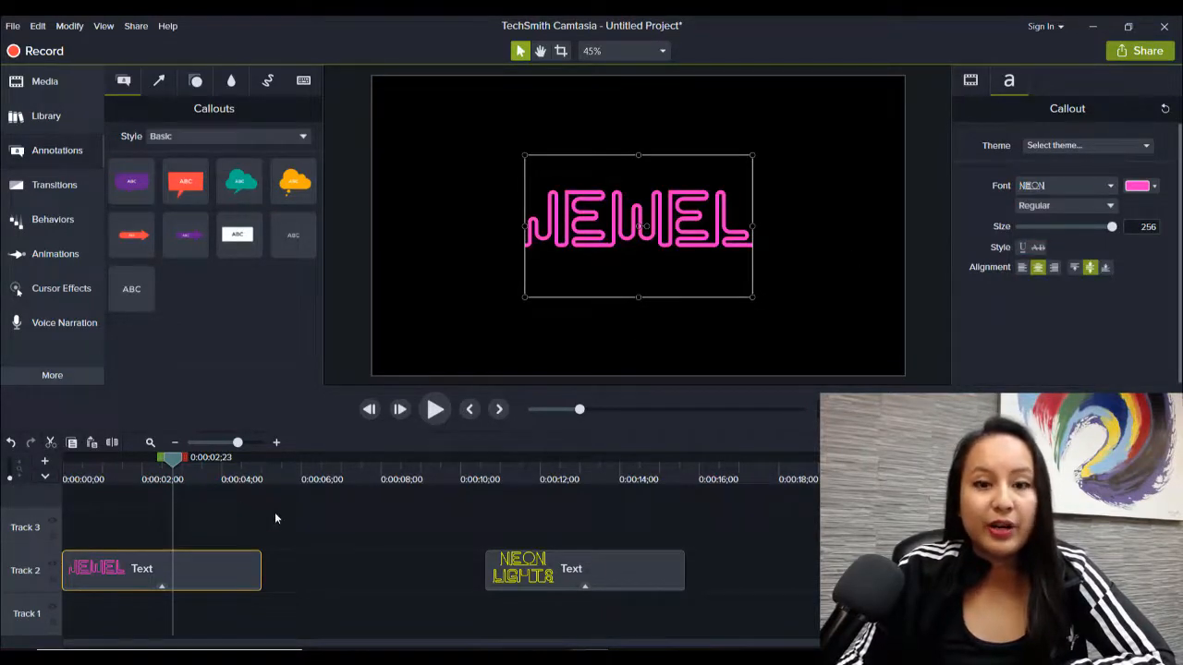
pyautogui.moveTo(251, 513)
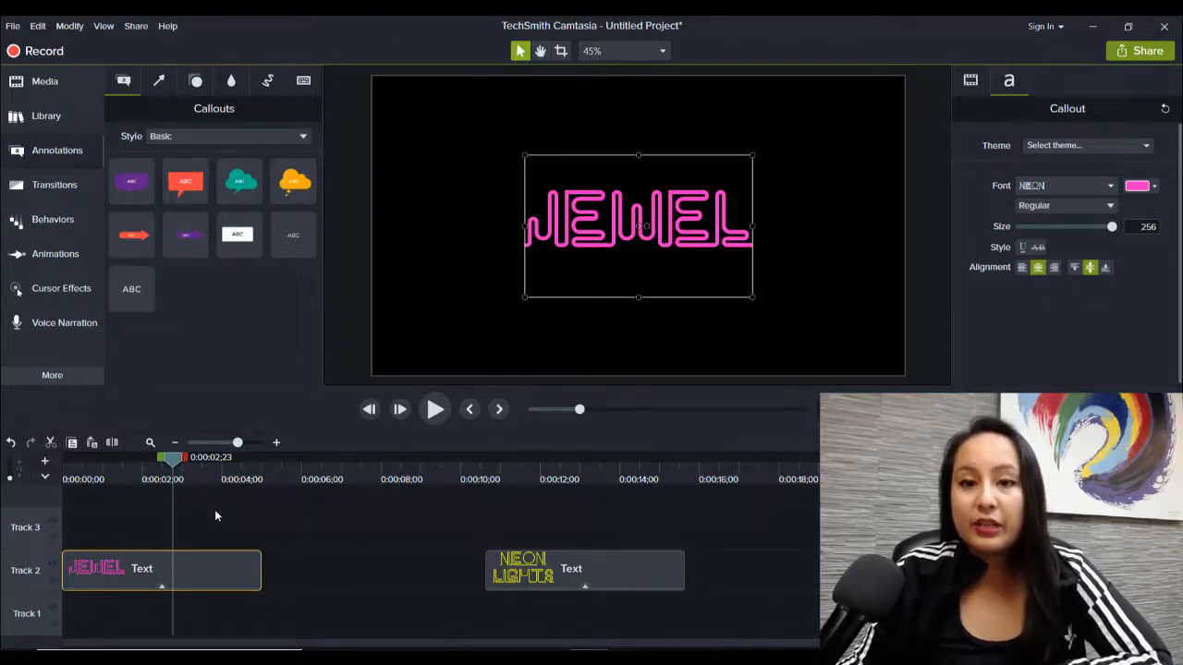
pyautogui.moveTo(876, 273)
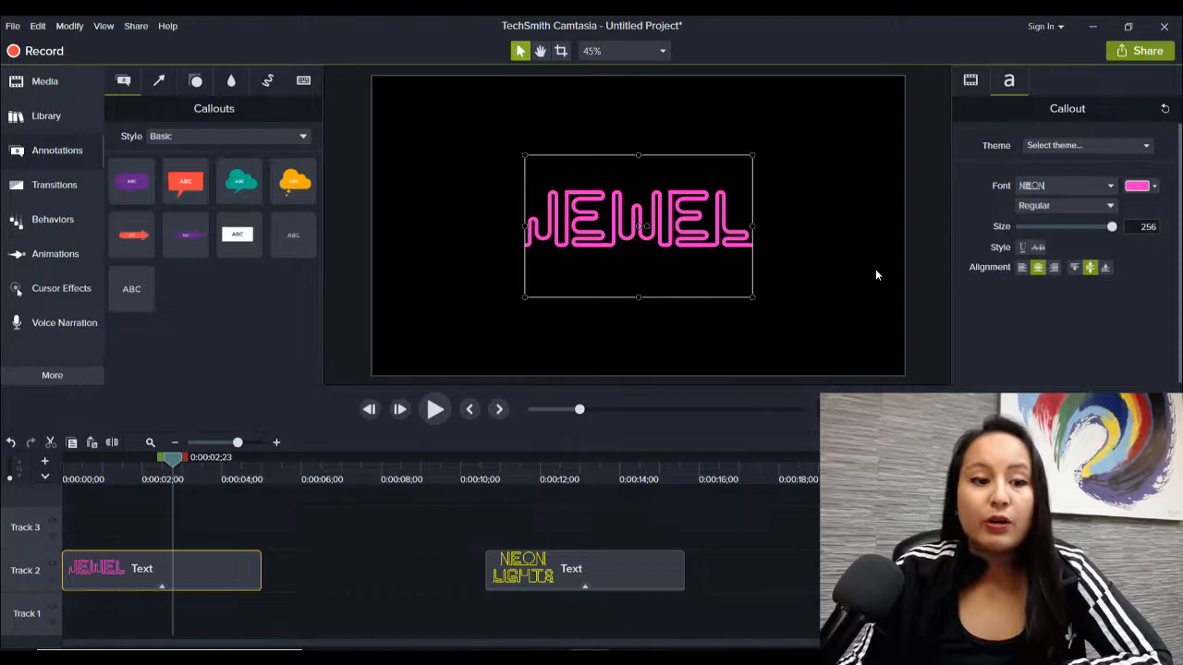
pyautogui.moveTo(904, 249)
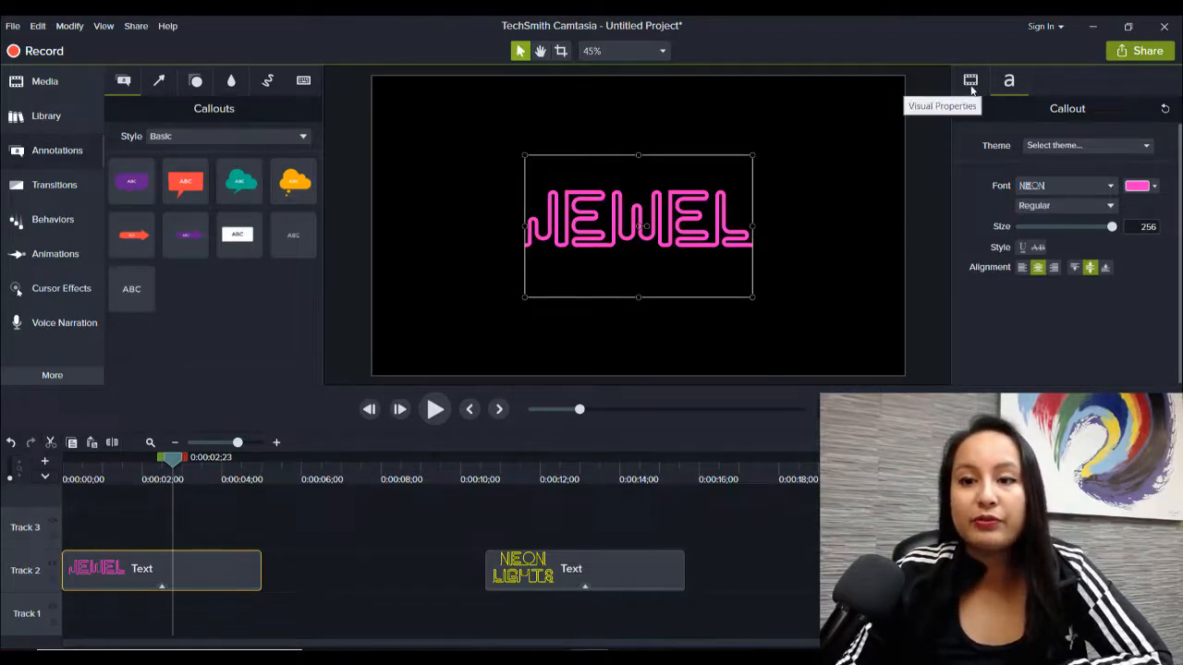
# Add a Drop Shadow effect to JEWEL and set its colour to pink at 45°
pyautogui.click(971, 81)
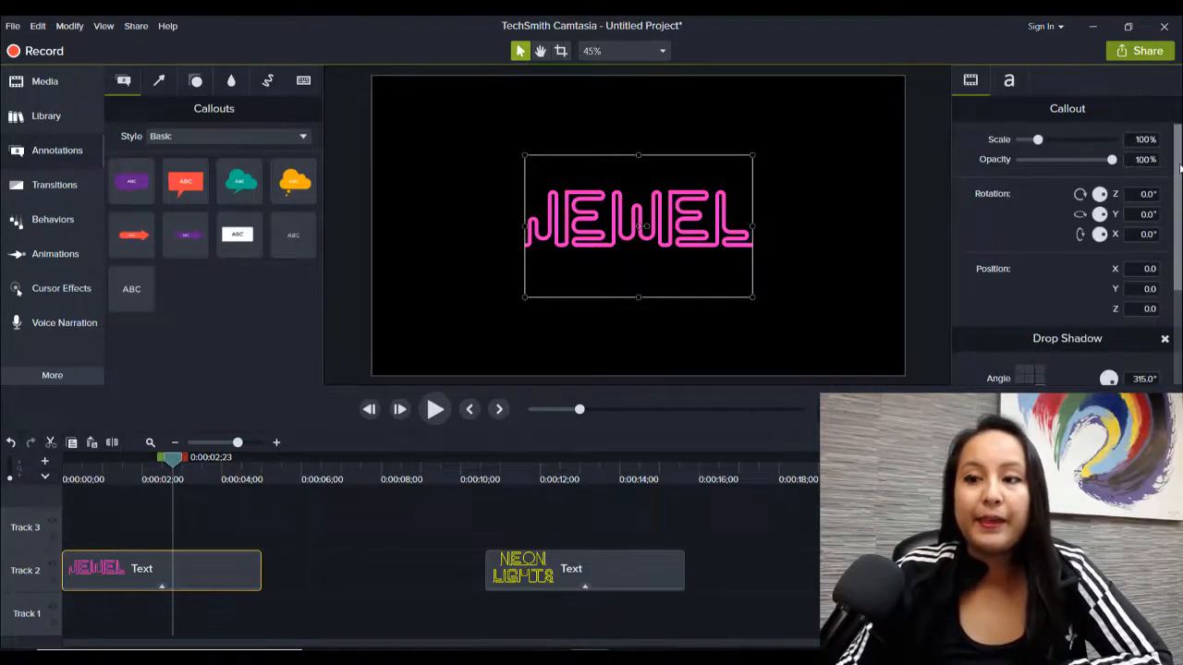
pyautogui.scroll(-3)
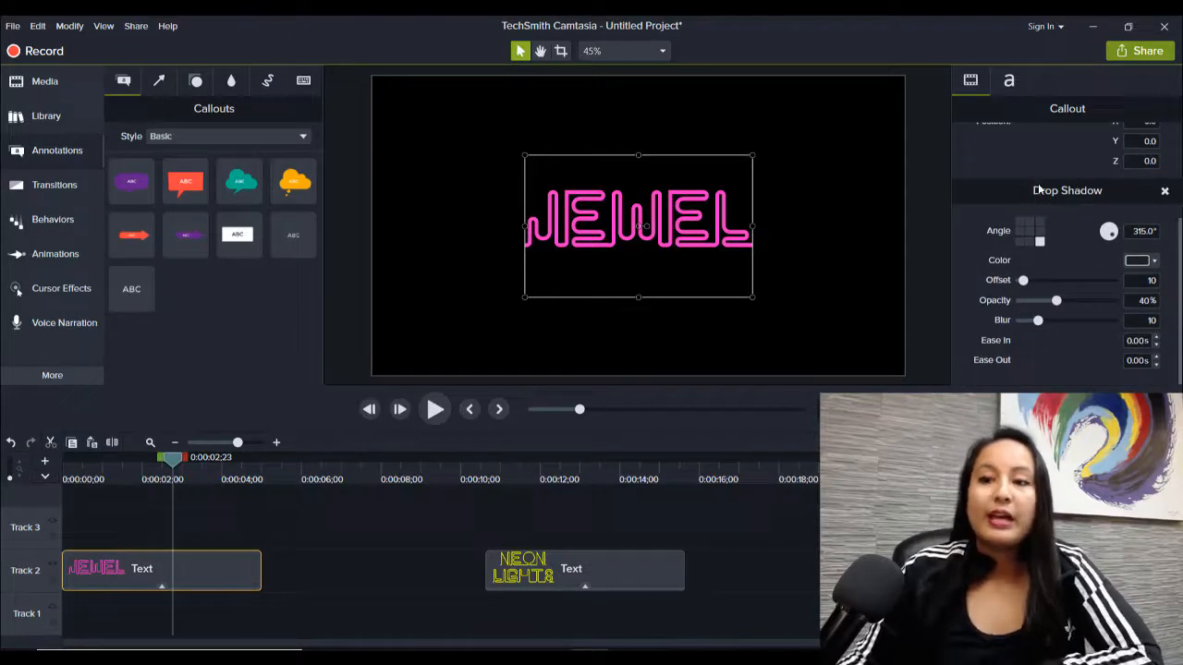
pyautogui.moveTo(1050, 191)
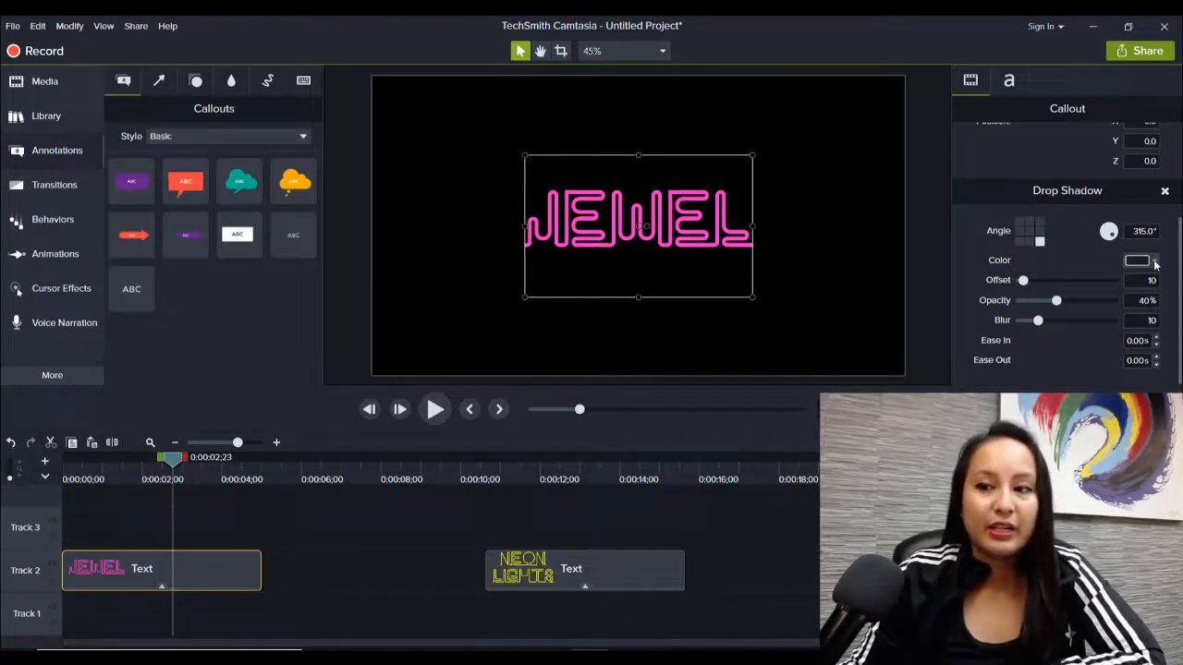
pyautogui.click(1136, 260)
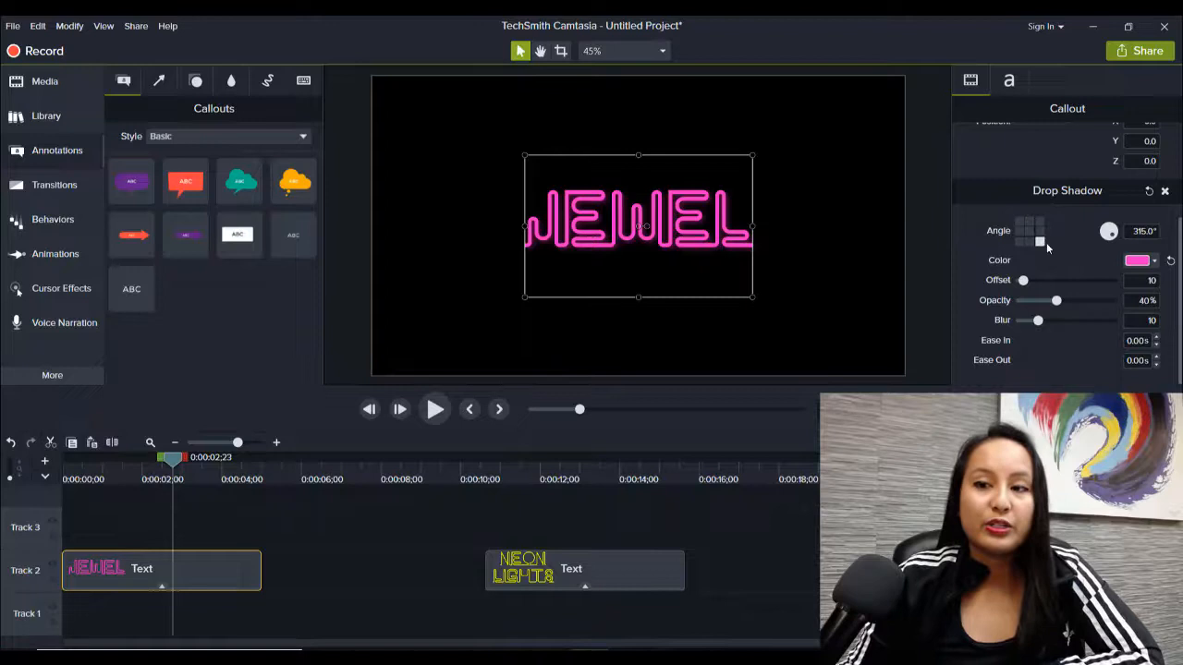
pyautogui.moveTo(873, 214)
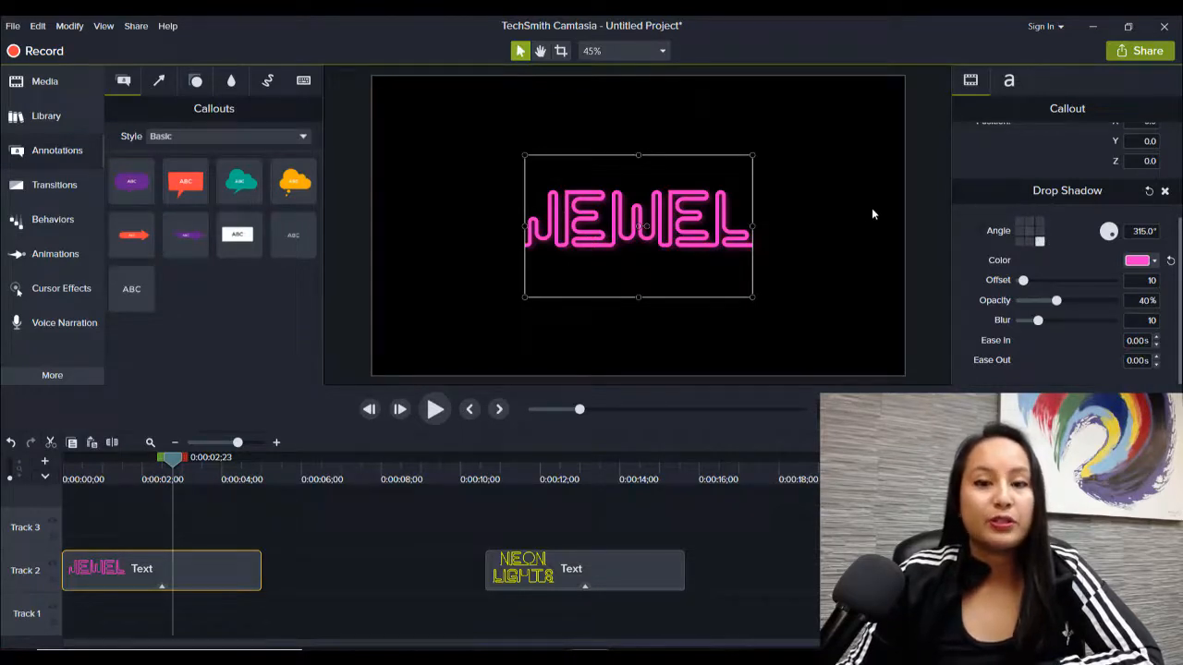
pyautogui.moveTo(1118, 244)
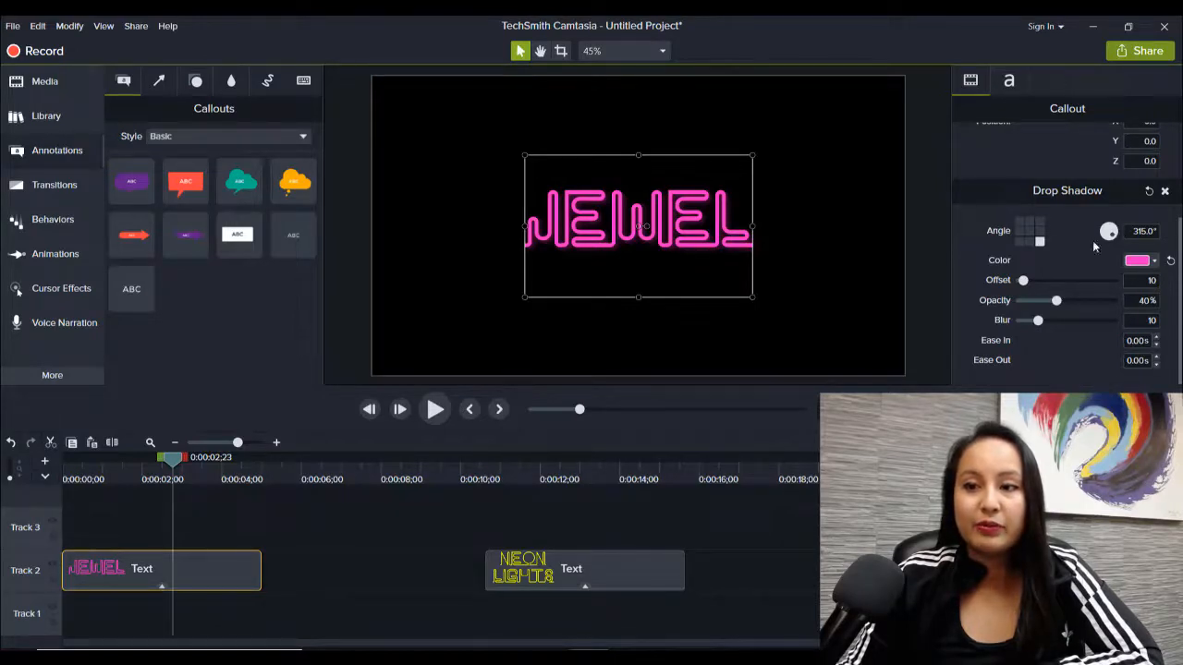
pyautogui.moveTo(1042, 229)
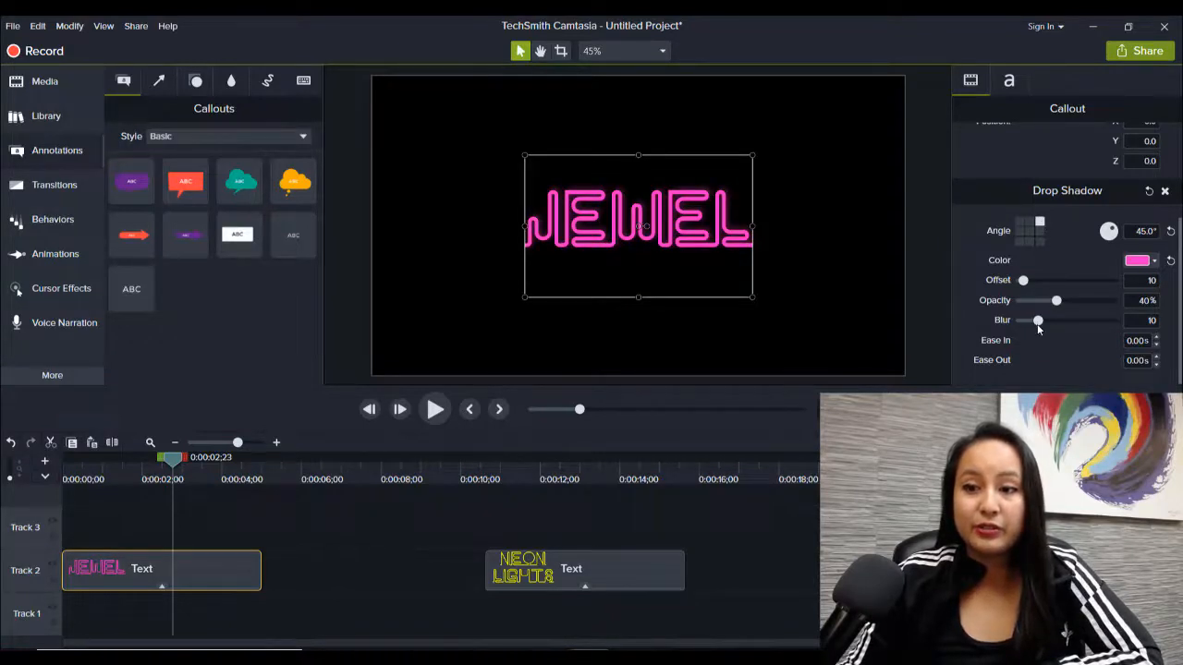
pyautogui.moveTo(1027, 274)
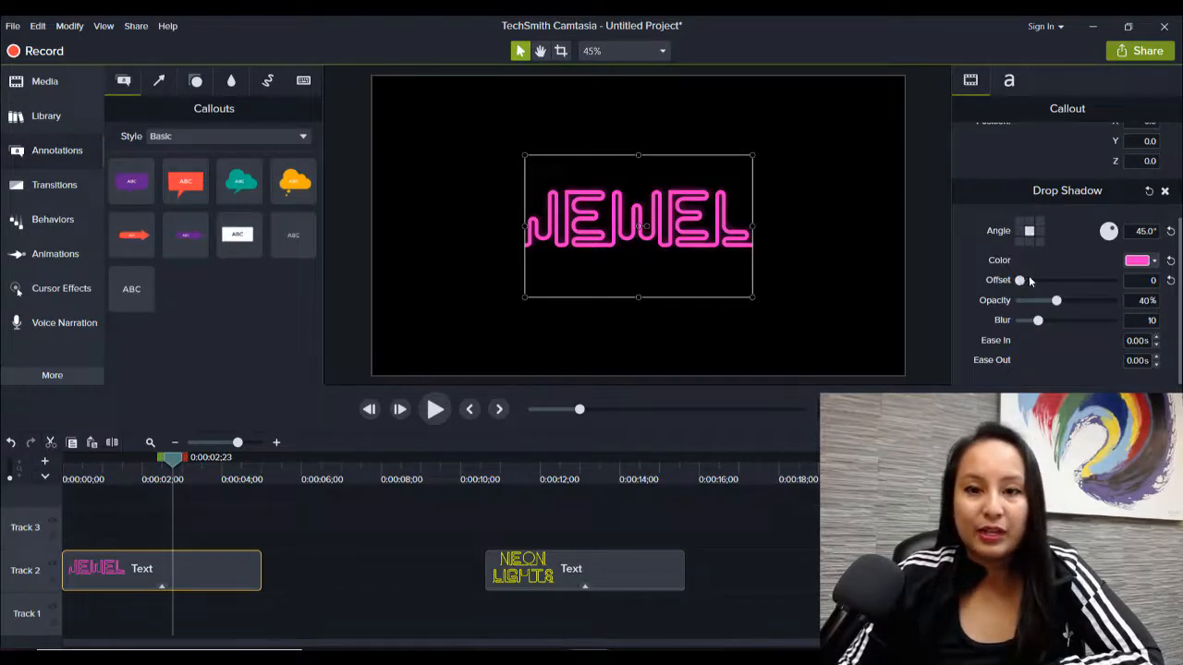
# Raise the pink shadow's offset and push its opacity to 85% at a 0° angle
pyautogui.moveTo(1020, 281); pyautogui.dragTo(1035, 281)
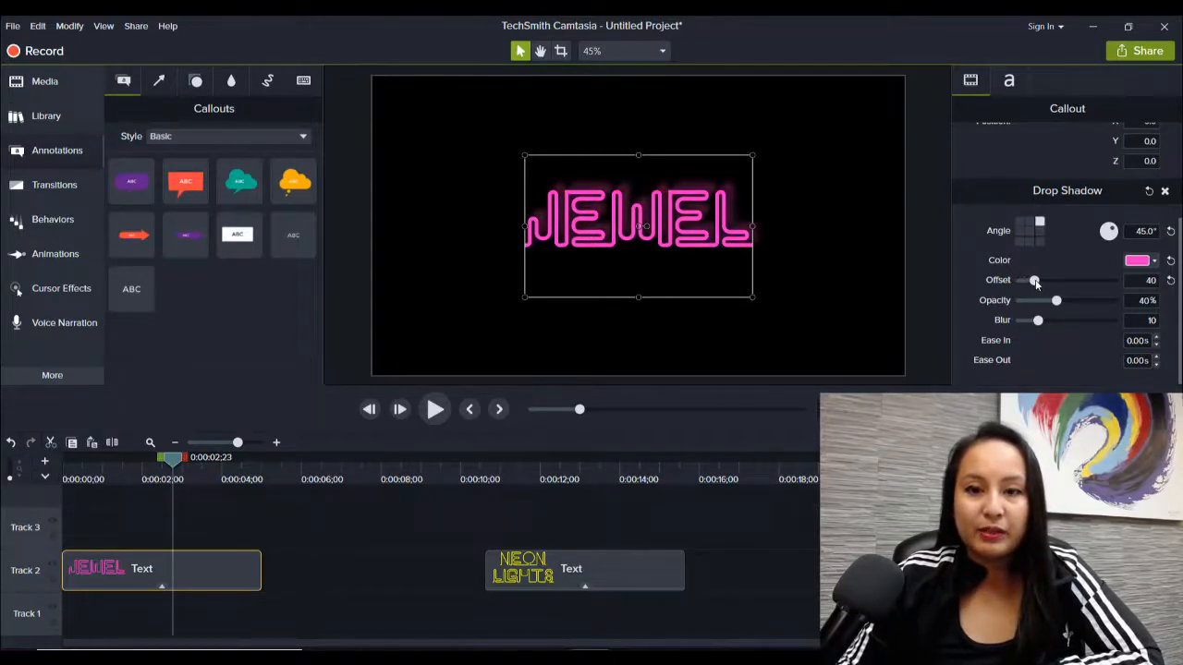
pyautogui.moveTo(1035, 281); pyautogui.dragTo(1038, 281)
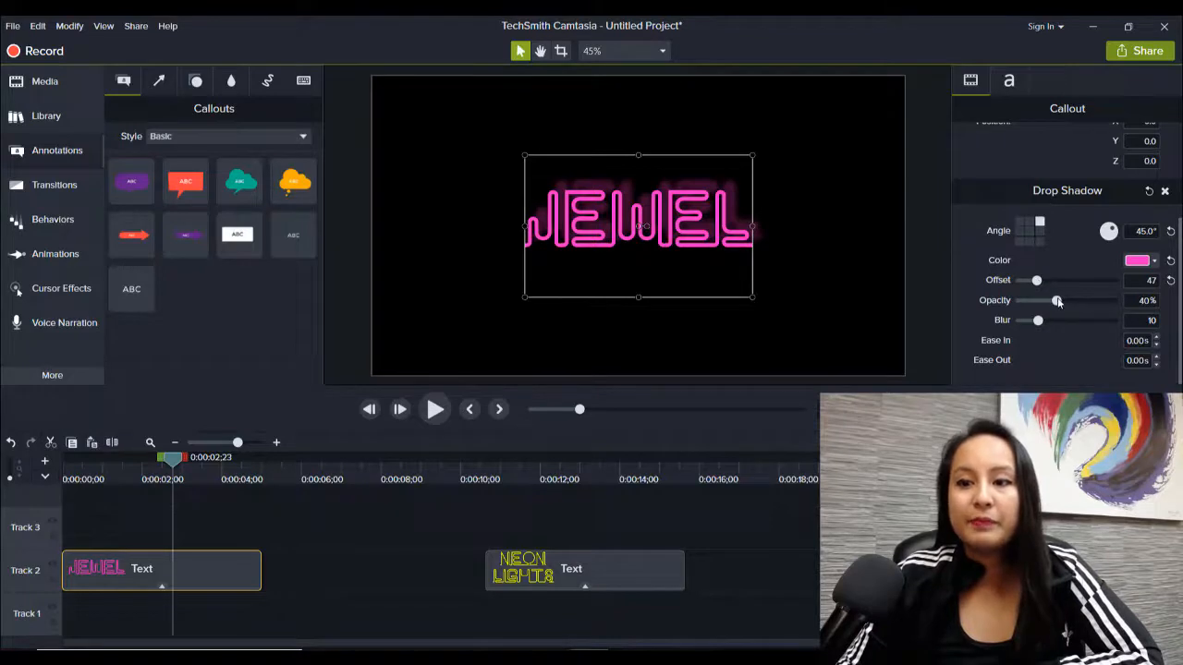
pyautogui.moveTo(1057, 299); pyautogui.dragTo(1072, 299)
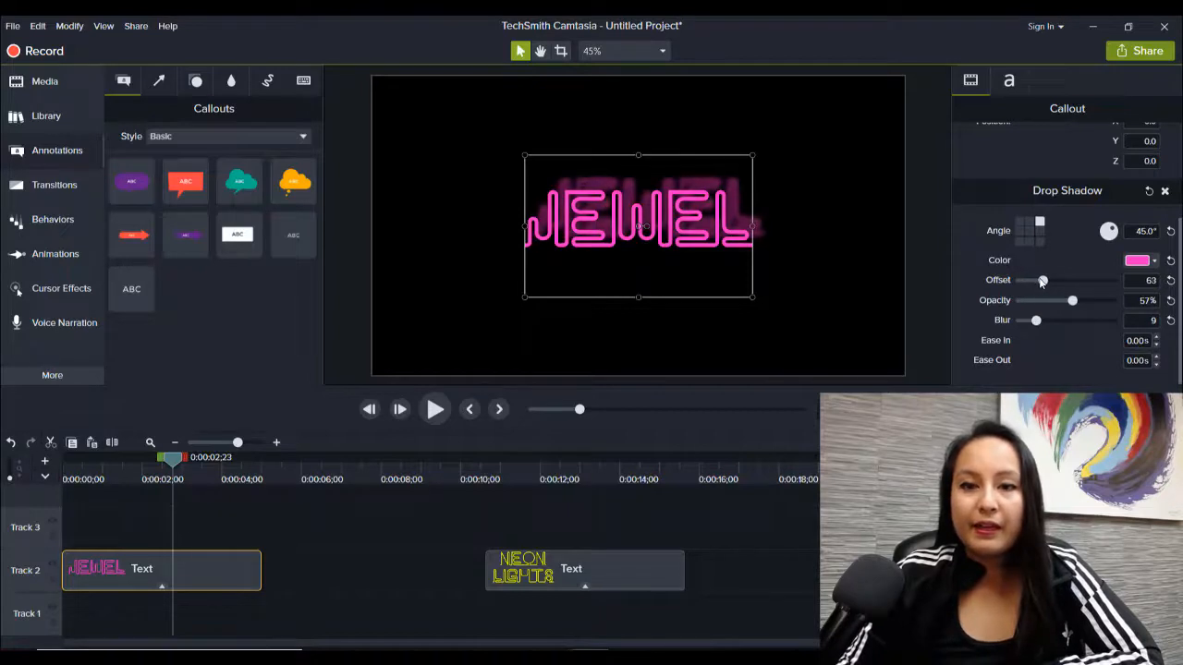
pyautogui.moveTo(1042, 281); pyautogui.dragTo(1033, 281)
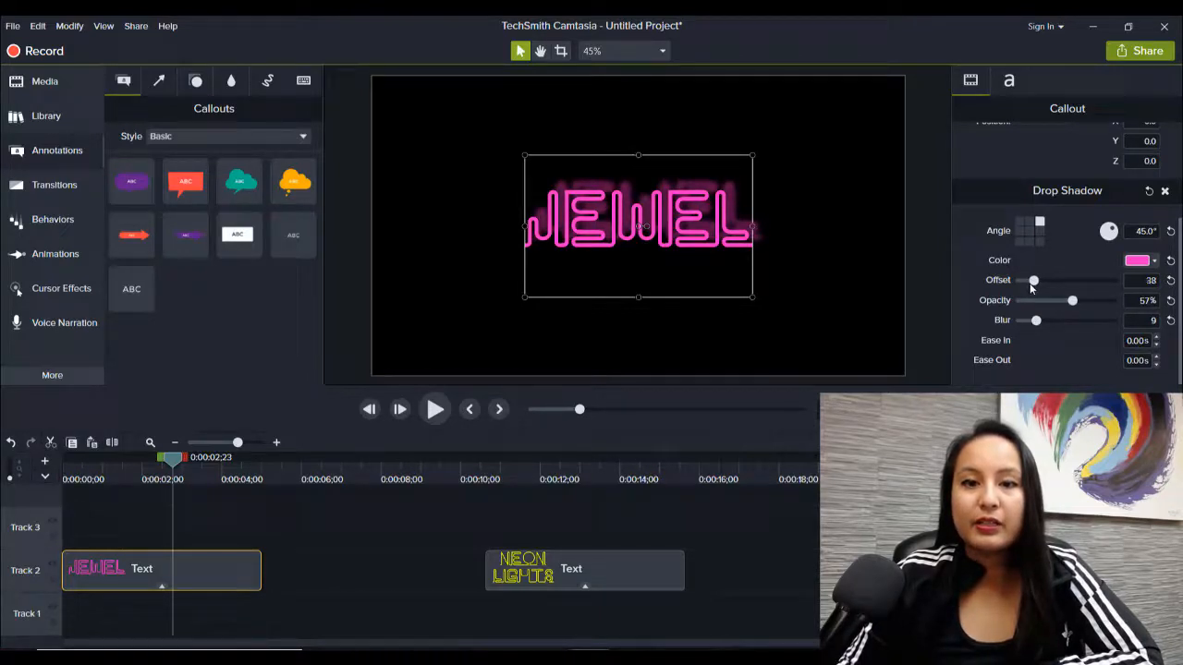
pyautogui.moveTo(1072, 299); pyautogui.dragTo(1060, 299)
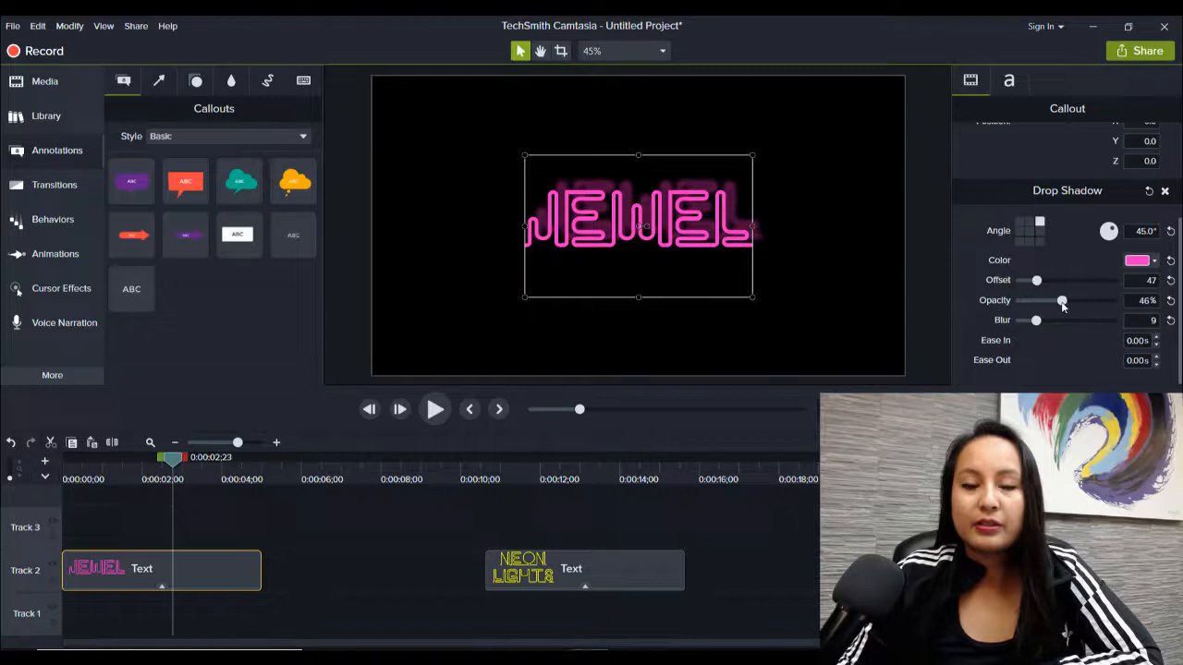
pyautogui.moveTo(1061, 299); pyautogui.dragTo(1096, 299)
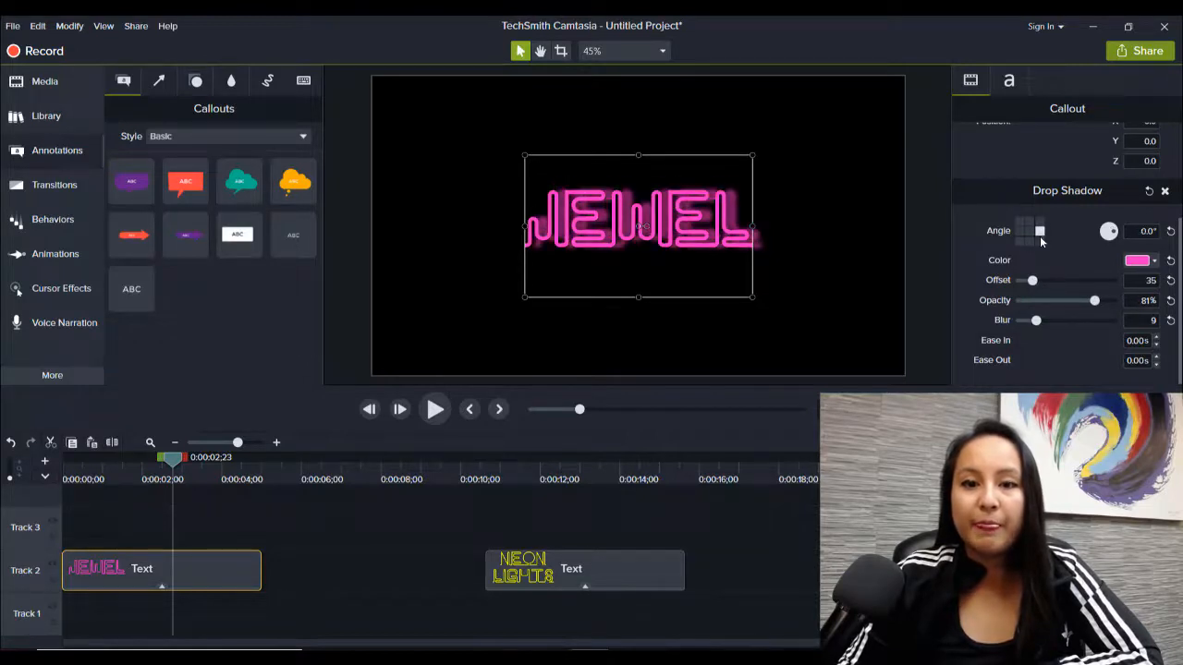
pyautogui.moveTo(1031, 281); pyautogui.dragTo(1035, 281)
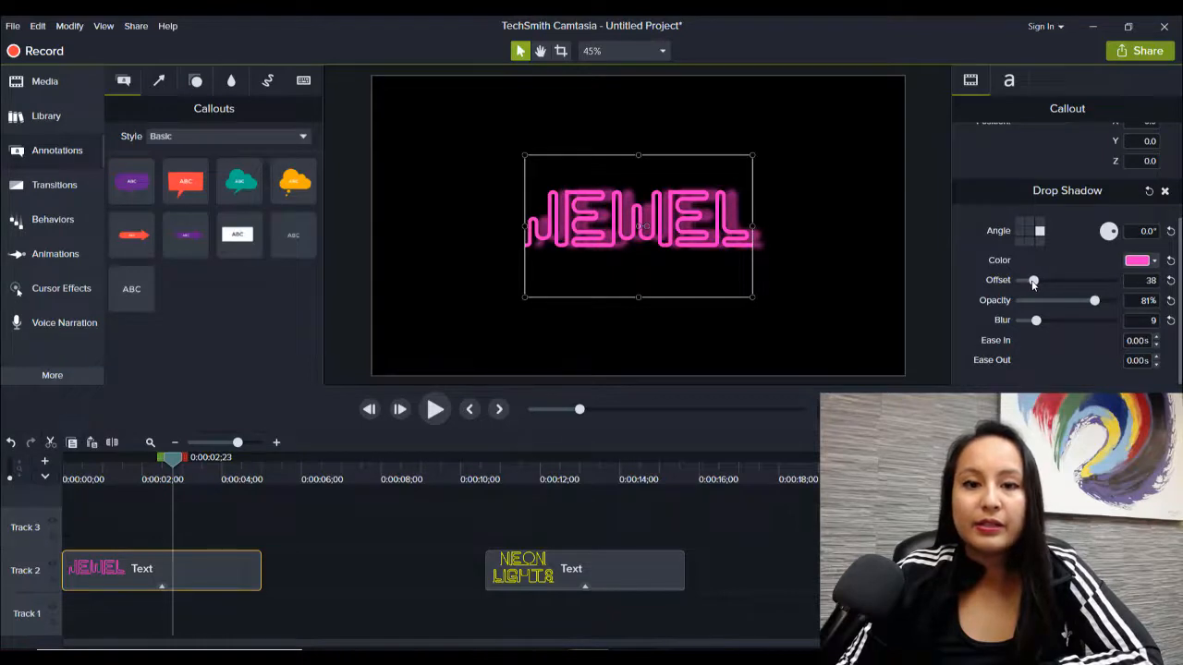
pyautogui.moveTo(1039, 323)
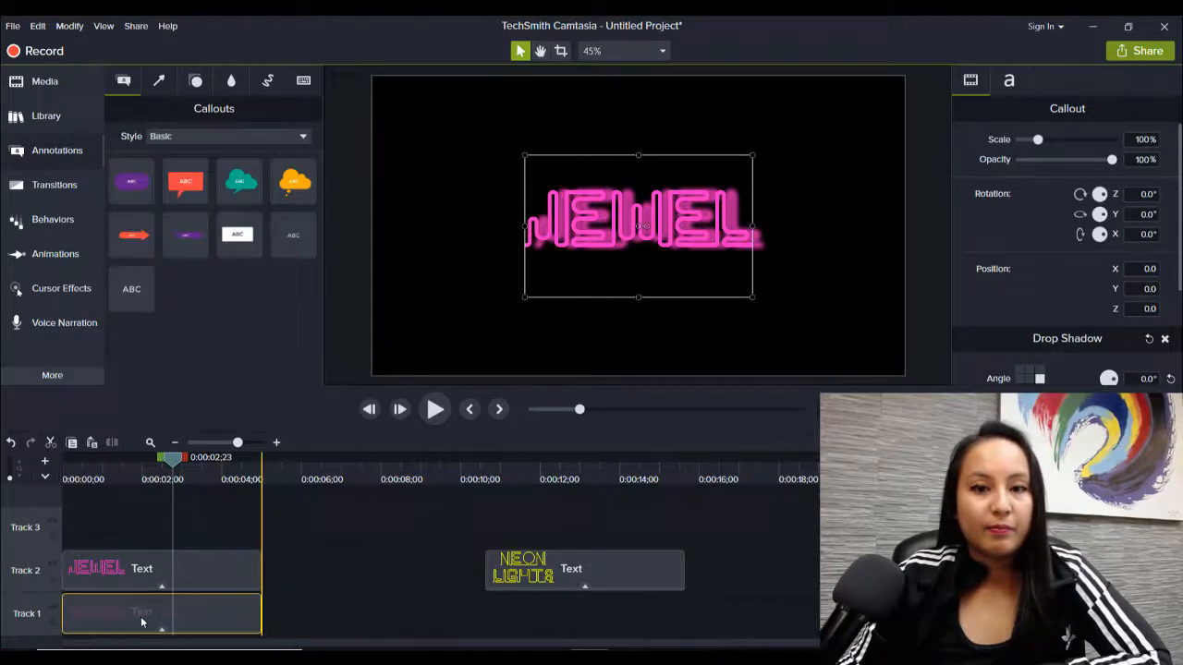
pyautogui.moveTo(194, 621)
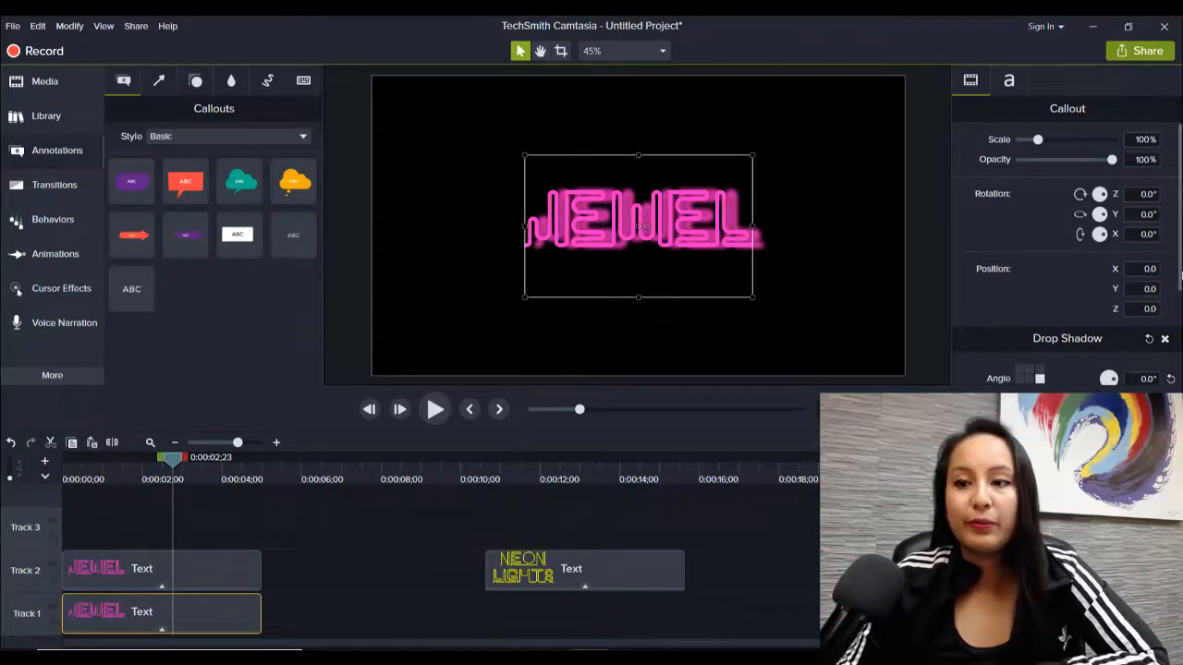
# Select the extra JEWEL copy on Track 1 so it can be removed
pyautogui.scroll(-3)
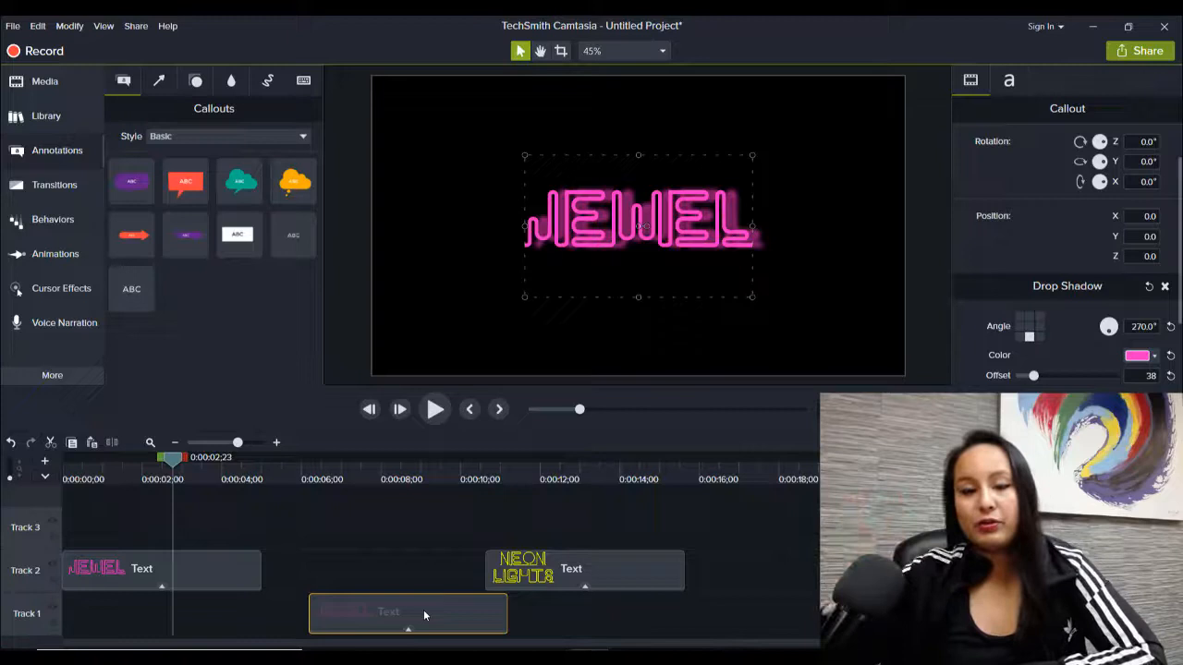
pyautogui.click(163, 569)
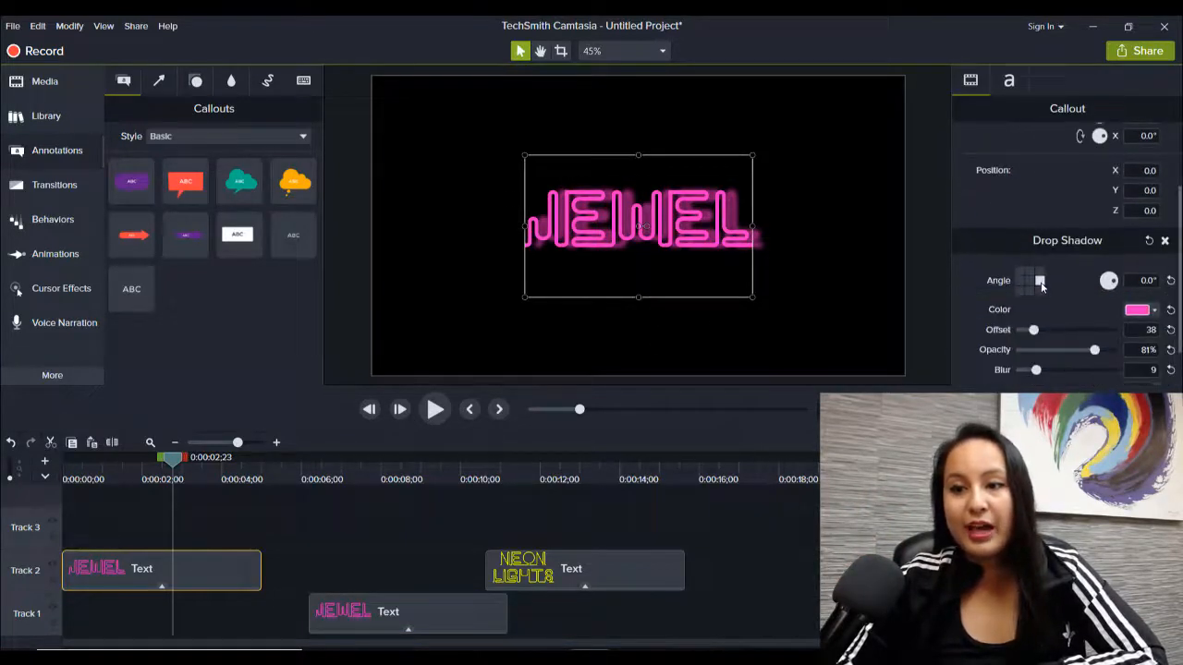
pyautogui.click(406, 612)
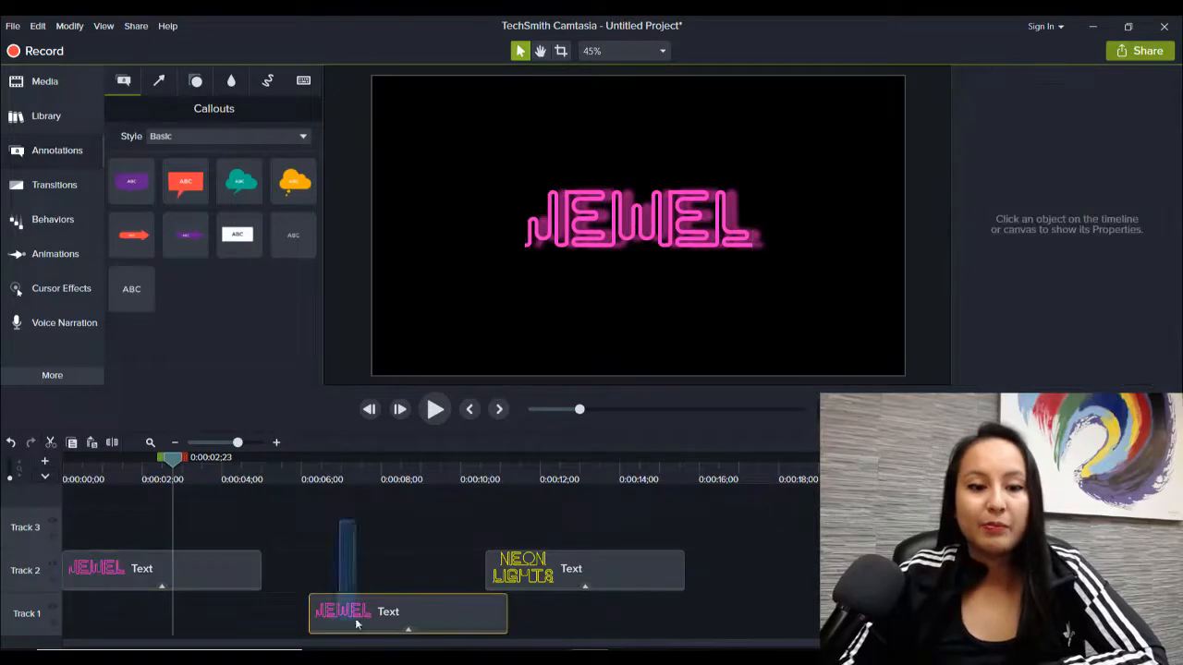
pyautogui.click(385, 612)
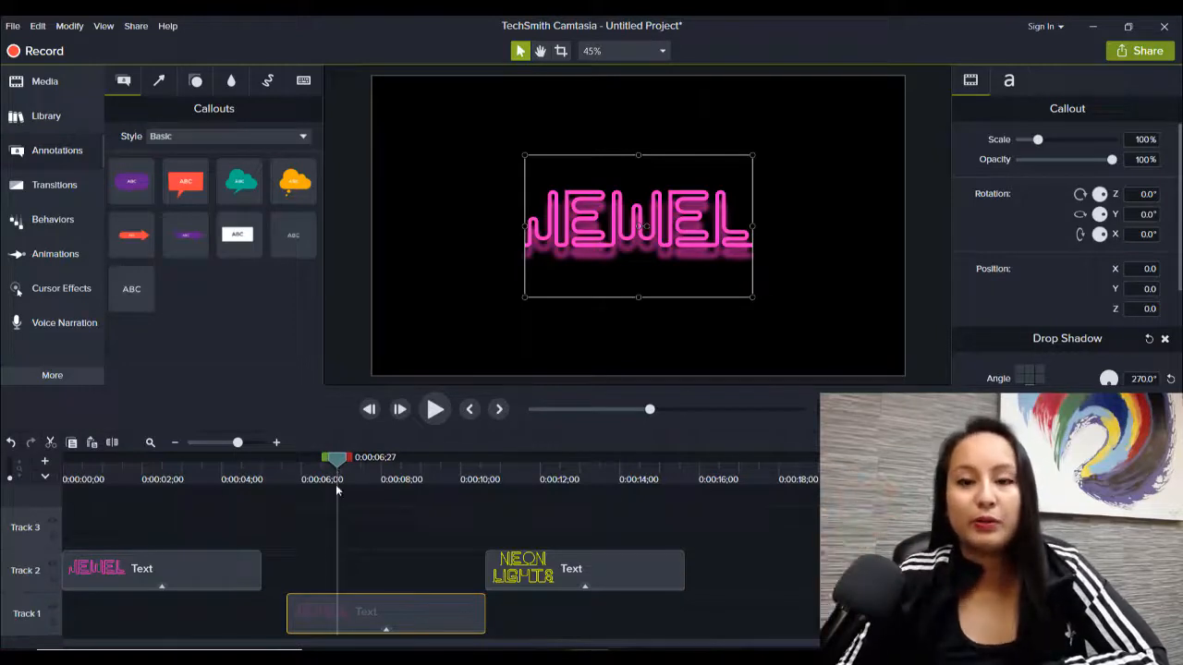
# Check the NEON LIGHTS example, then reselect the JEWEL clip on Track 2
pyautogui.scroll(-3)
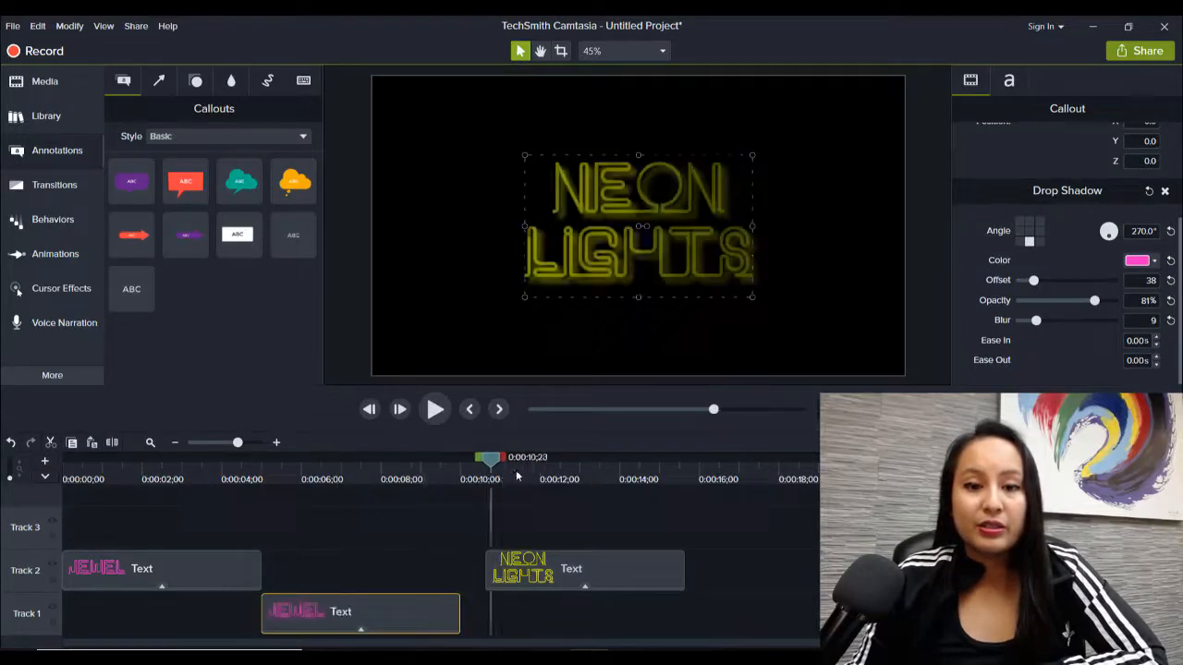
pyautogui.moveTo(488, 457); pyautogui.dragTo(553, 457)
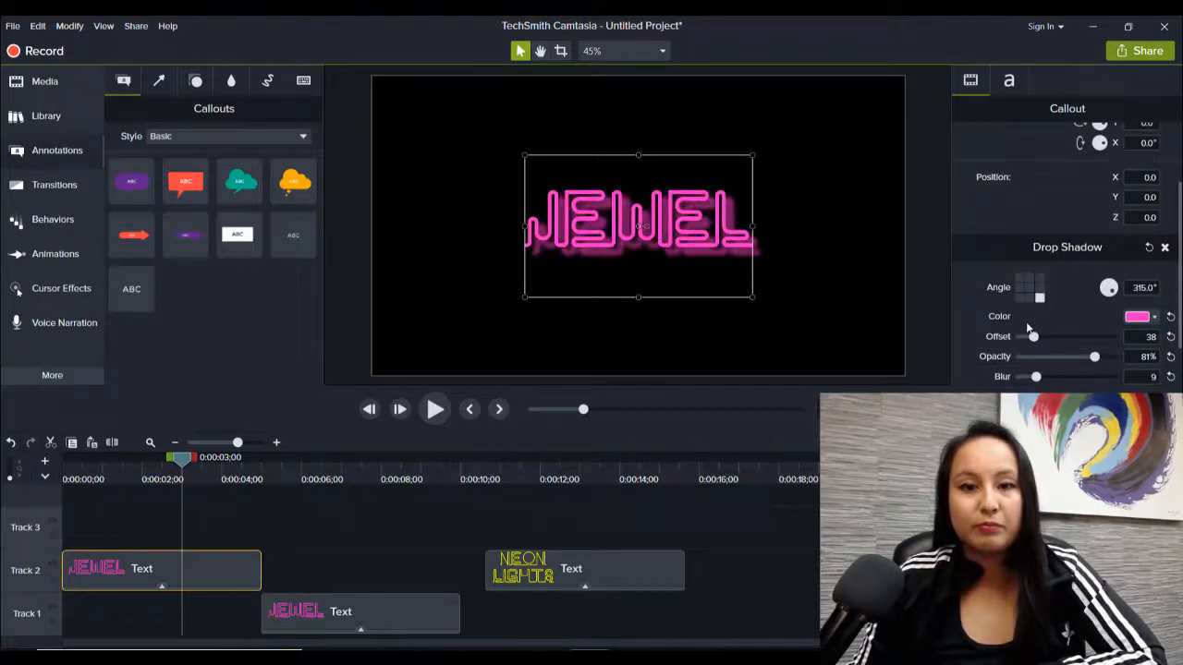
pyautogui.click(360, 612)
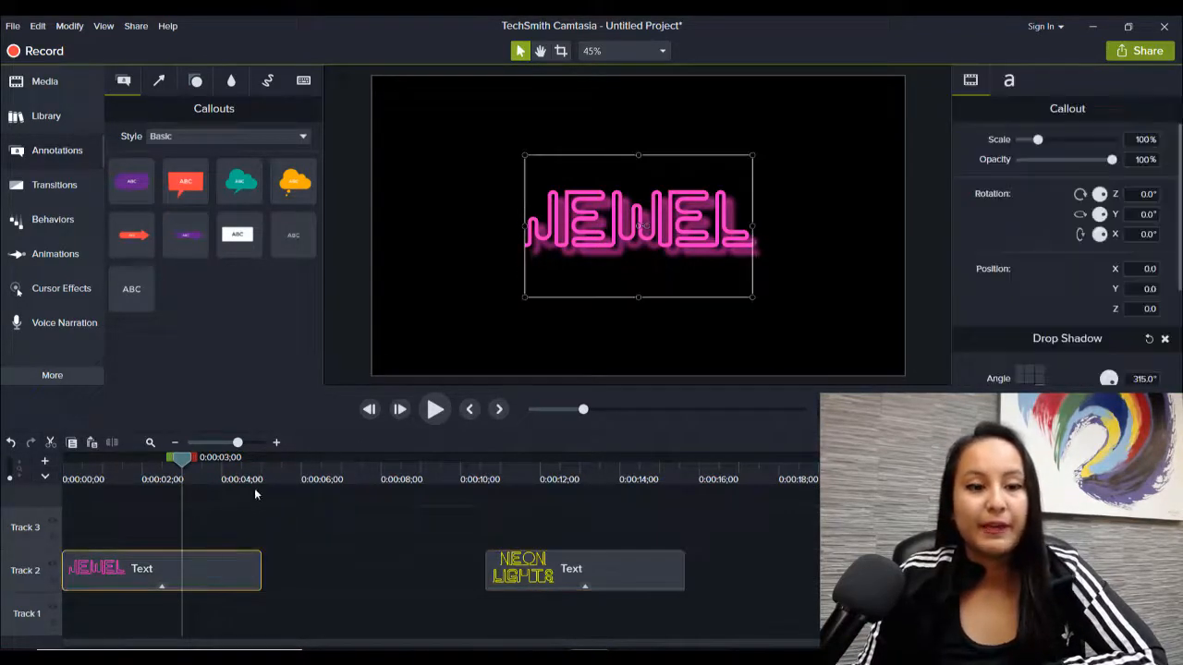
pyautogui.moveTo(181, 458); pyautogui.dragTo(212, 459)
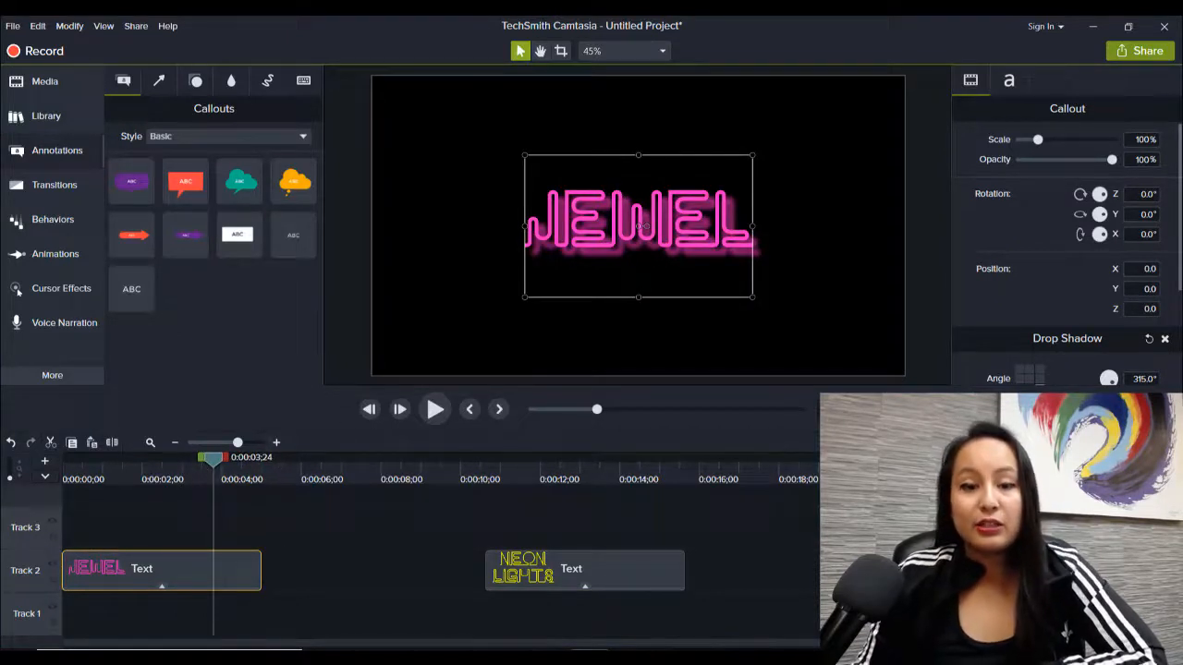
# Drag the Drop Shadow sliders to offset 35, opacity 77% and blur 7
pyautogui.scroll(-3)
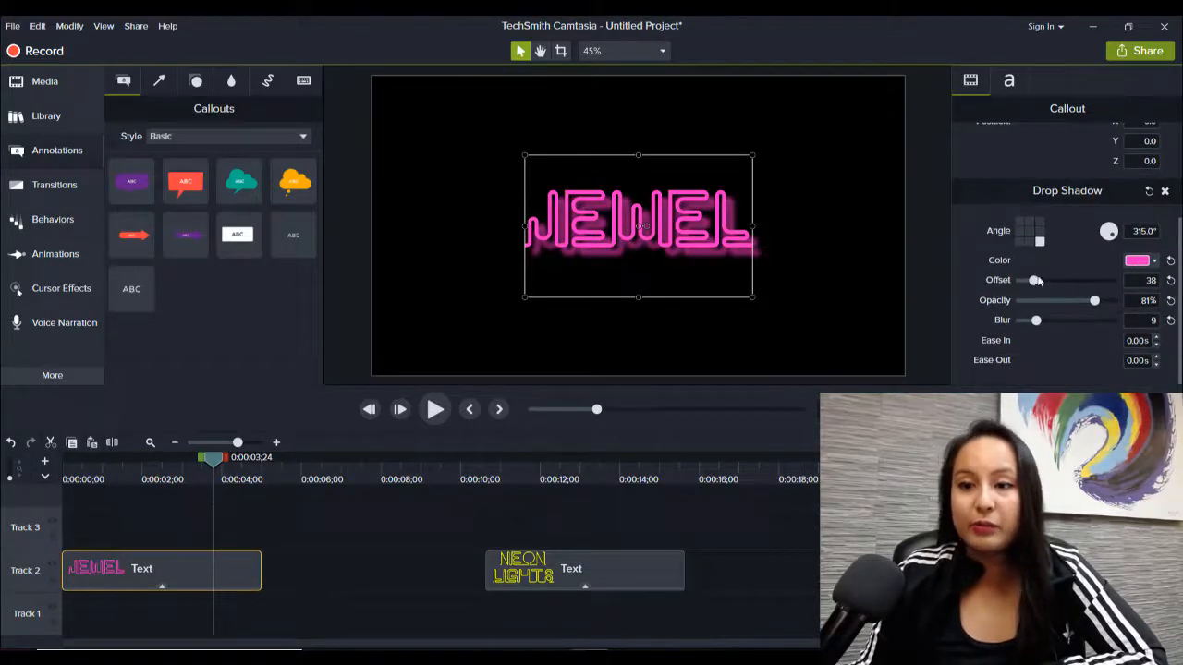
pyautogui.moveTo(1035, 281); pyautogui.dragTo(1094, 280)
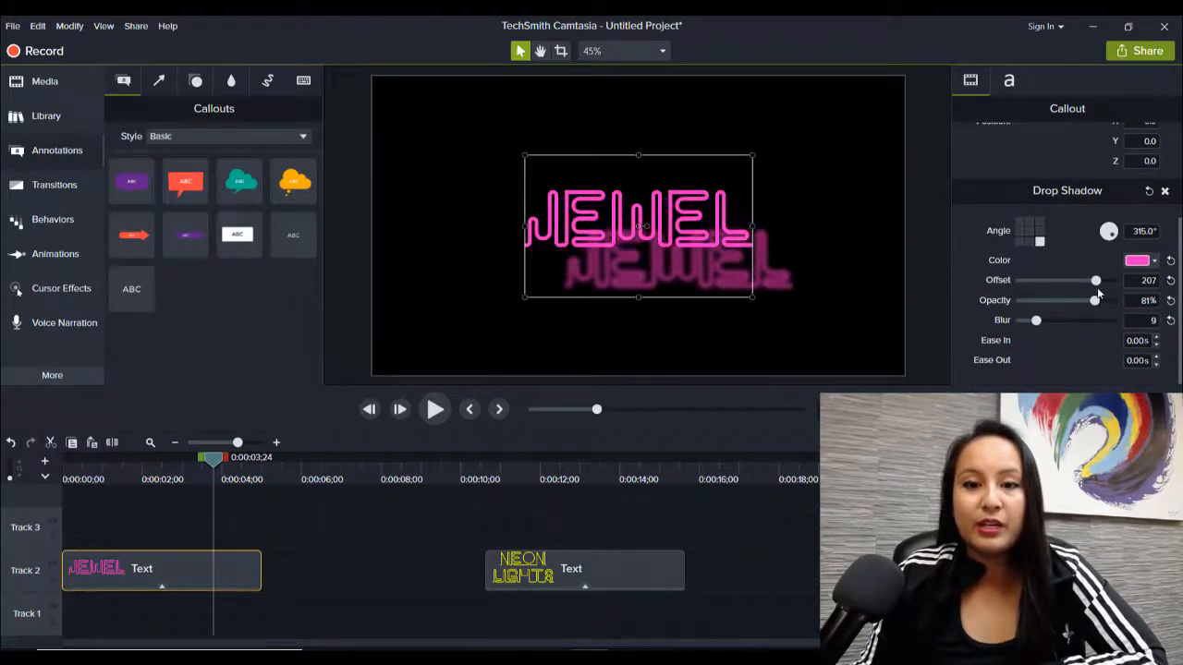
pyautogui.moveTo(1094, 281); pyautogui.dragTo(1024, 281)
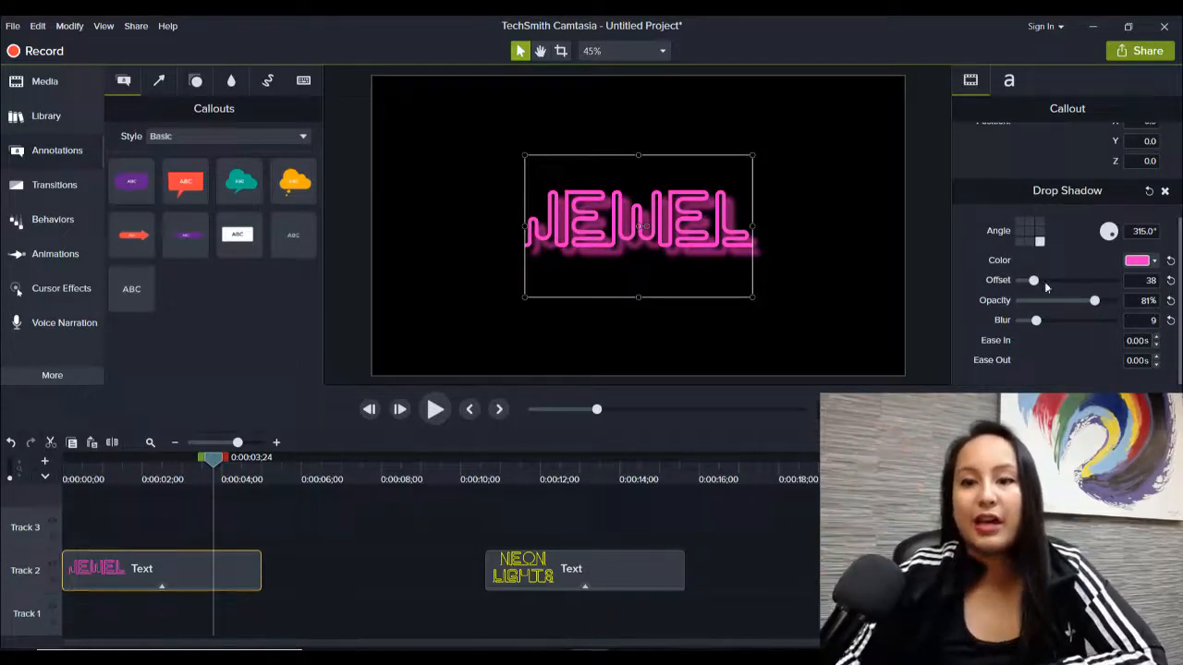
pyautogui.moveTo(1094, 299); pyautogui.dragTo(1086, 299)
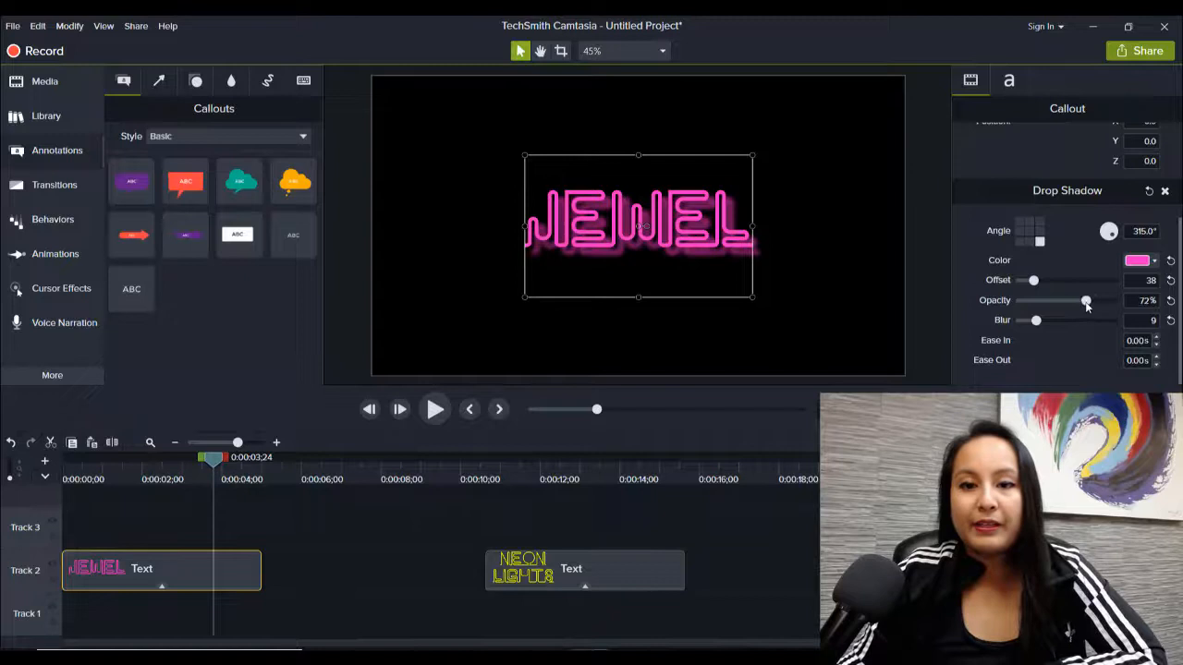
pyautogui.moveTo(1086, 299); pyautogui.dragTo(1099, 300)
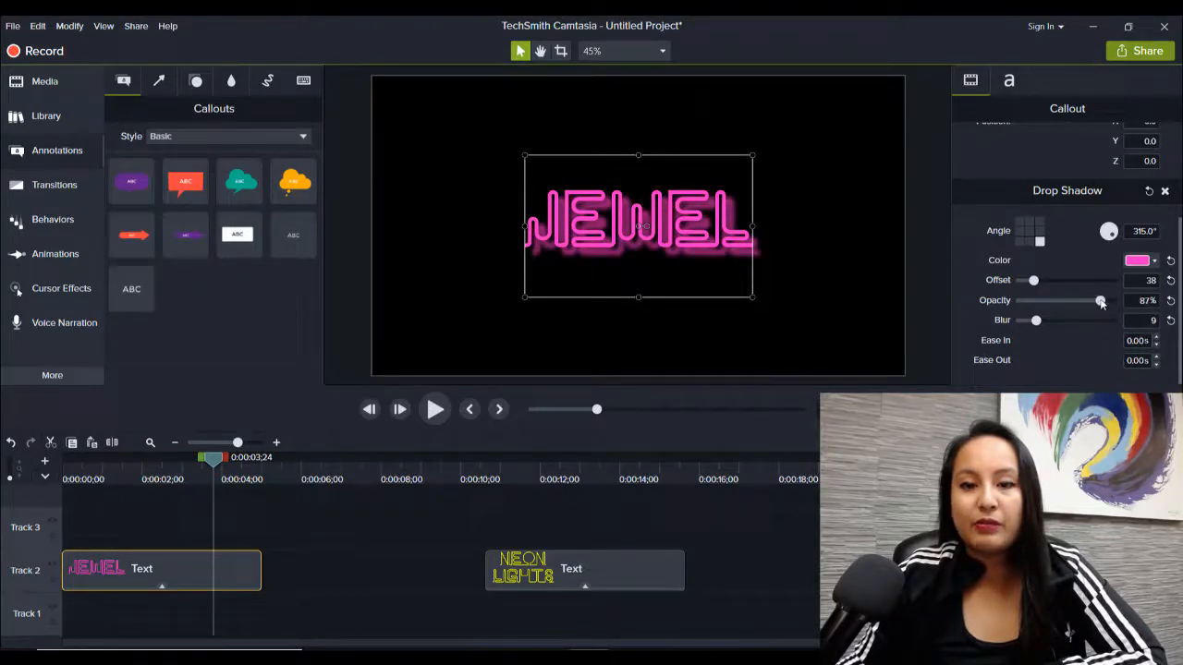
pyautogui.moveTo(1102, 299); pyautogui.dragTo(1096, 299)
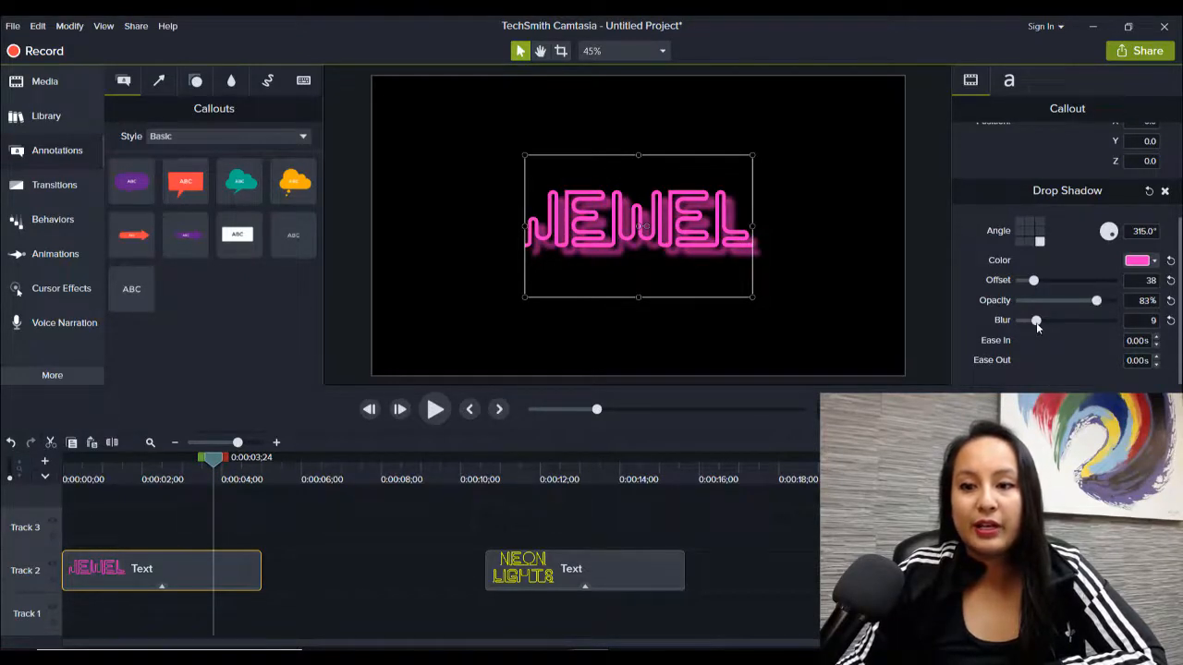
pyautogui.moveTo(1035, 320); pyautogui.dragTo(1042, 319)
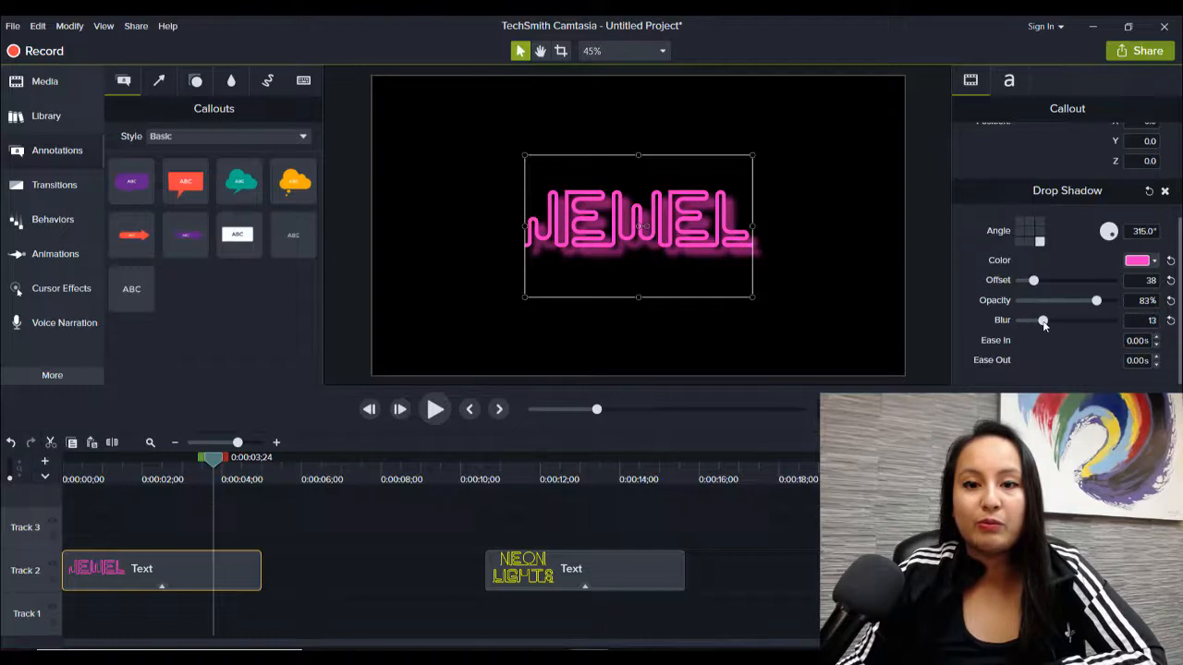
pyautogui.moveTo(1043, 320); pyautogui.dragTo(1033, 319)
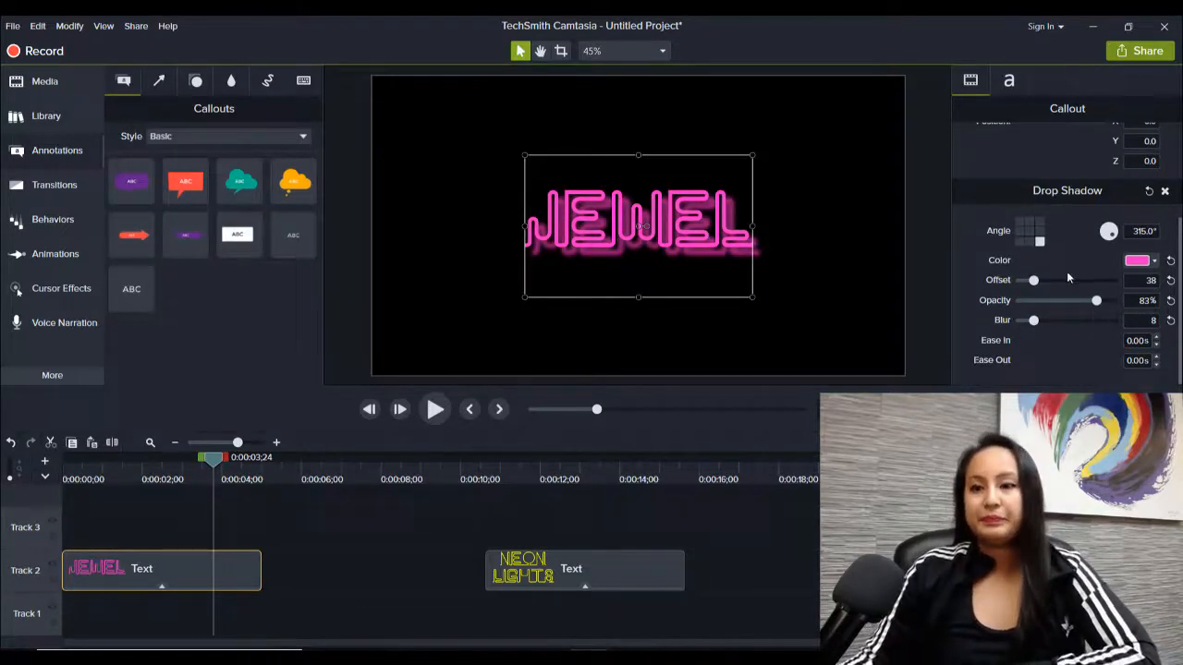
pyautogui.moveTo(1035, 281); pyautogui.dragTo(1031, 281)
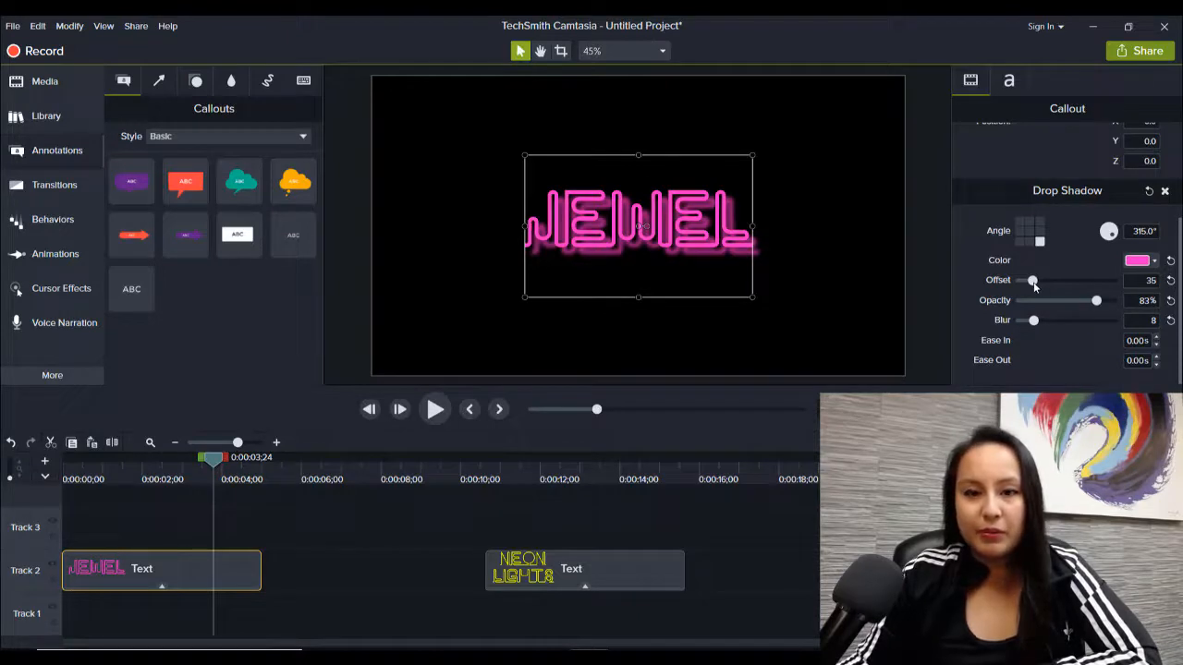
pyautogui.moveTo(1095, 300); pyautogui.dragTo(1090, 300)
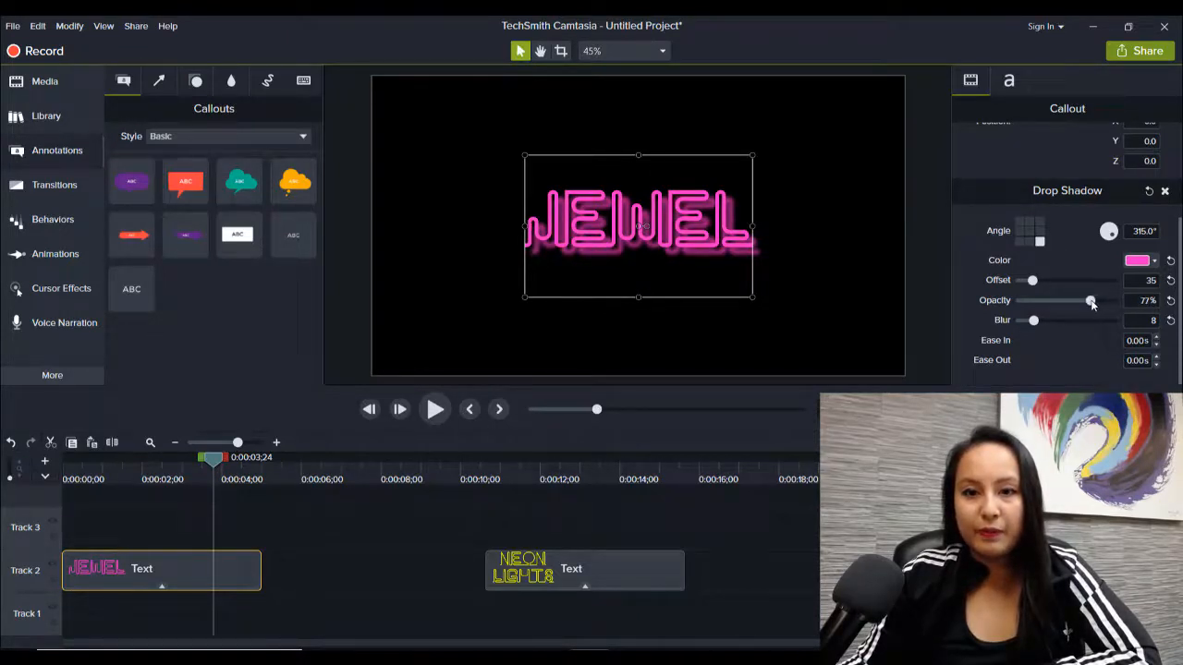
pyautogui.moveTo(1033, 320); pyautogui.dragTo(1025, 320)
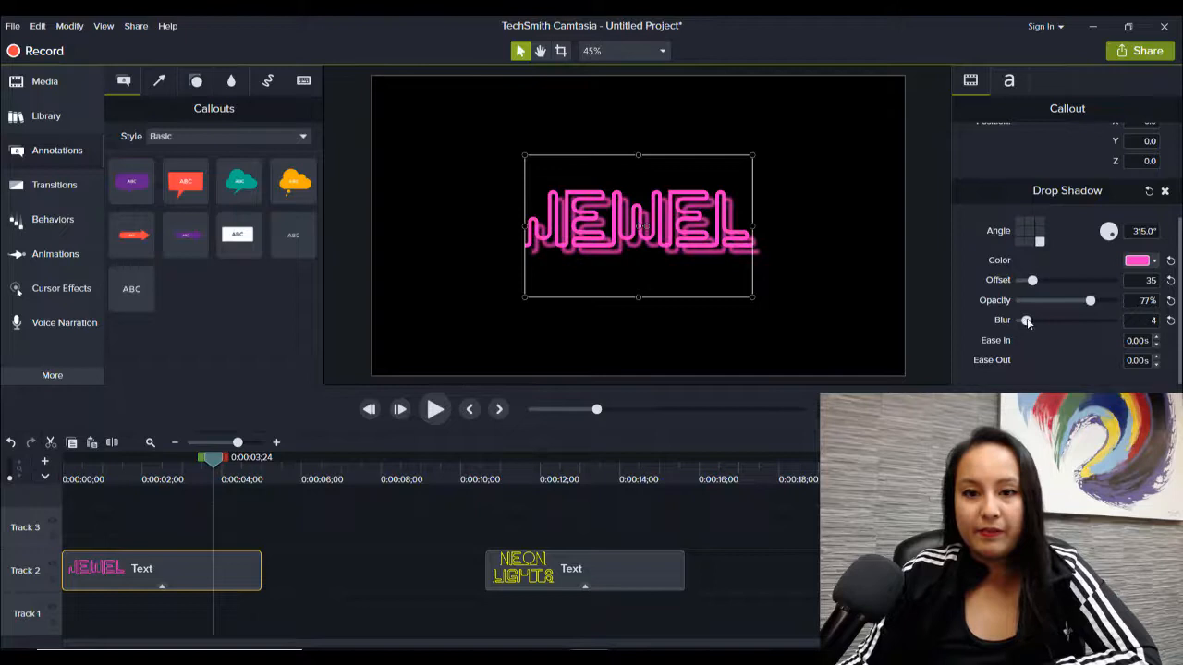
pyautogui.moveTo(1025, 319); pyautogui.dragTo(1031, 320)
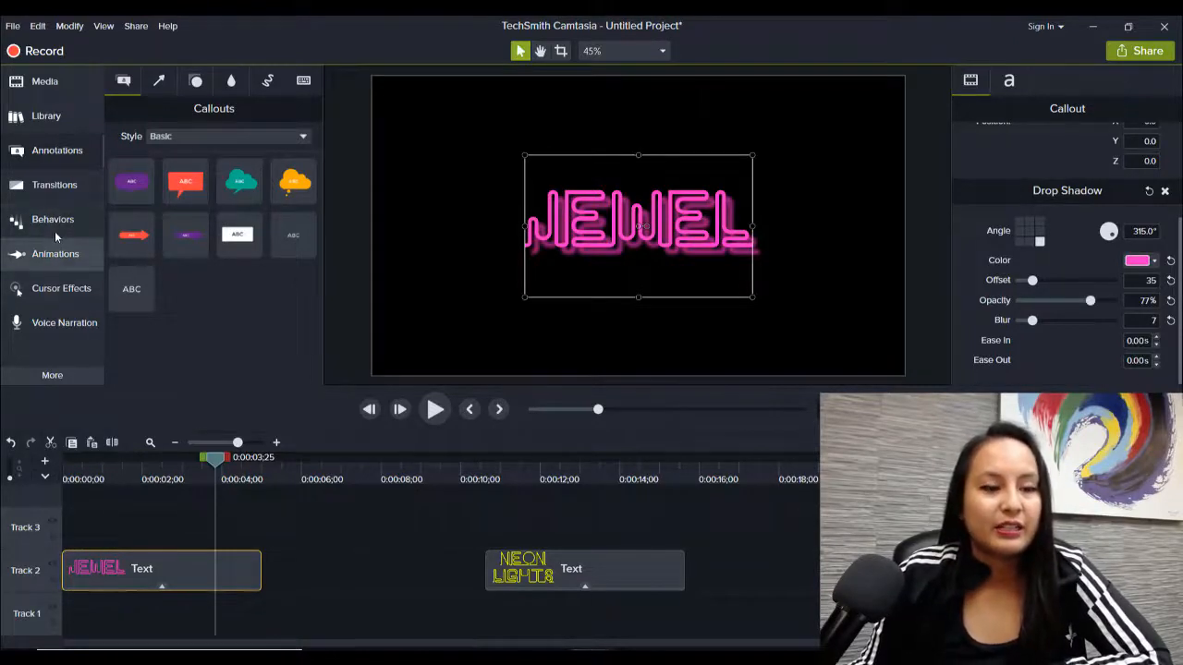
# Apply the Fade behavior to JEWEL and set its During style to Fading, Loop Forever
pyautogui.click(52, 219)
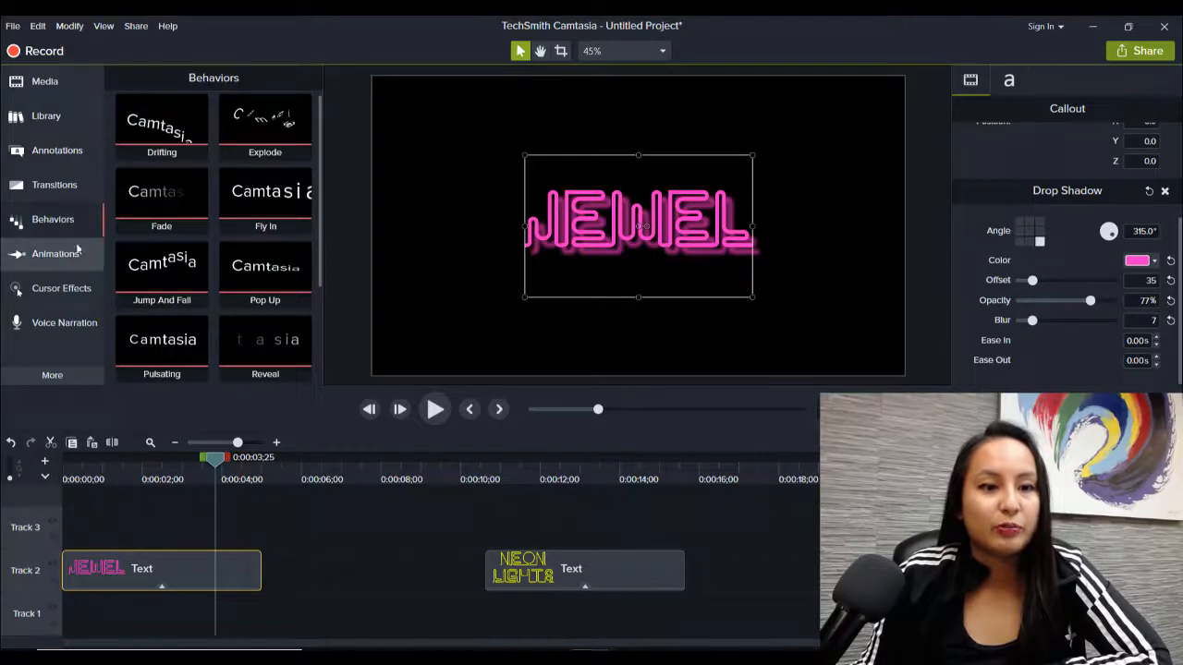
pyautogui.click(162, 200)
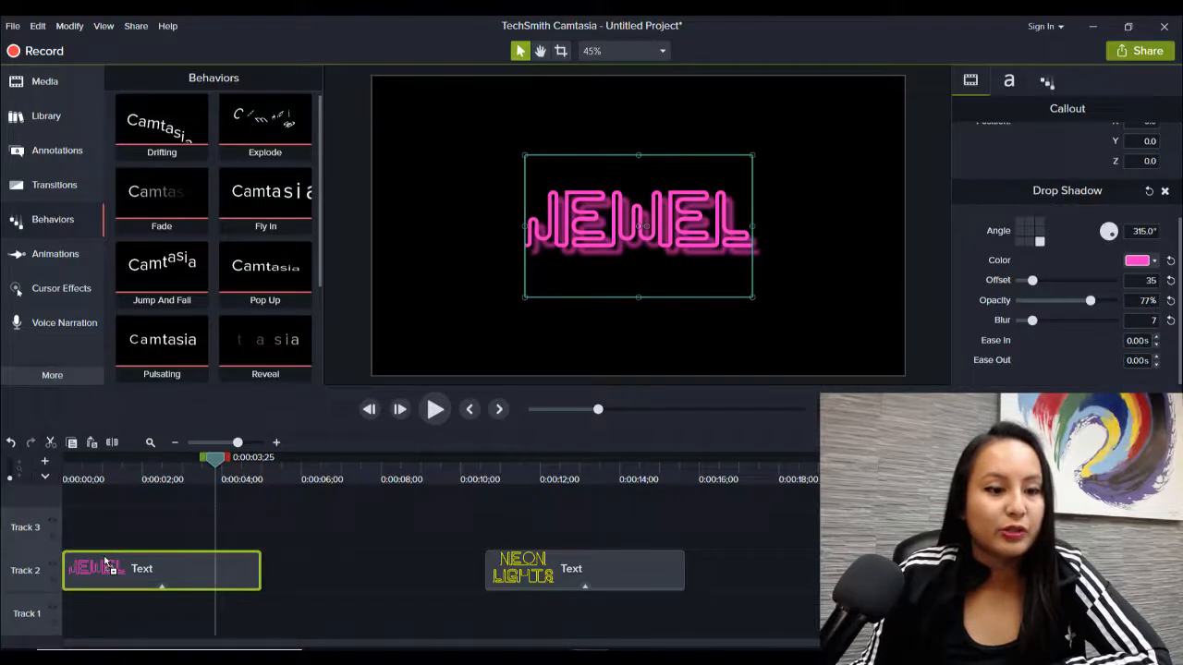
pyautogui.click(436, 410)
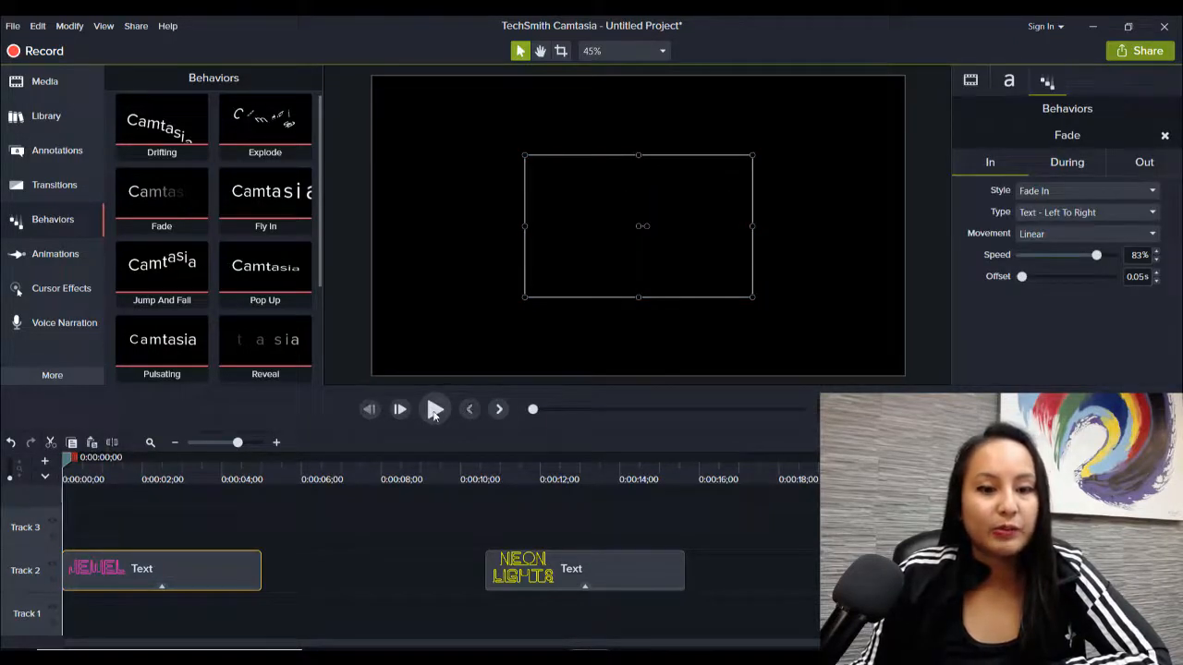
pyautogui.click(437, 410)
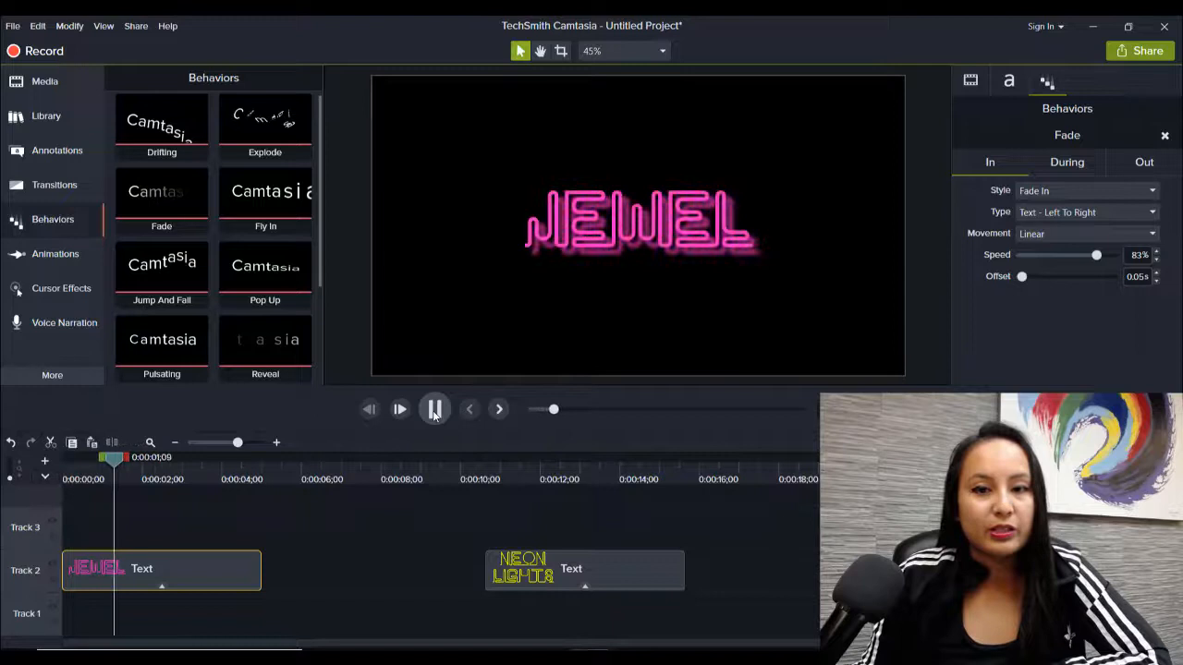
pyautogui.click(434, 410)
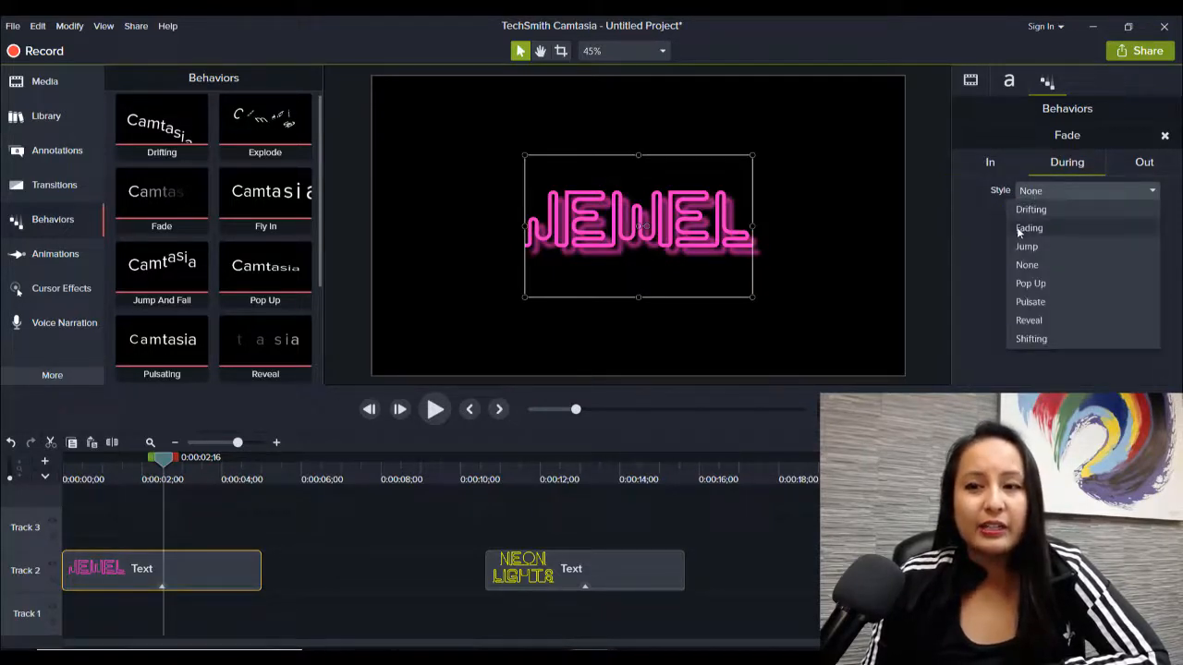
pyautogui.click(1028, 227)
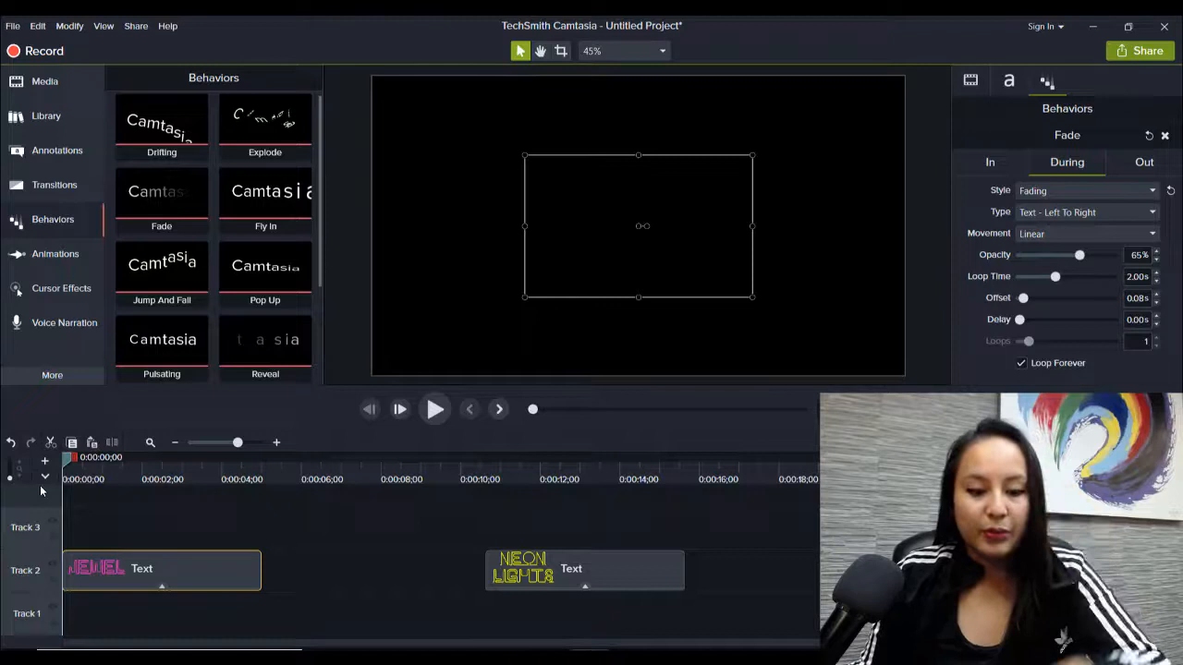
# Shorten the fade Loop Time to 1.31 s with a 0.12 s offset
pyautogui.click(435, 411)
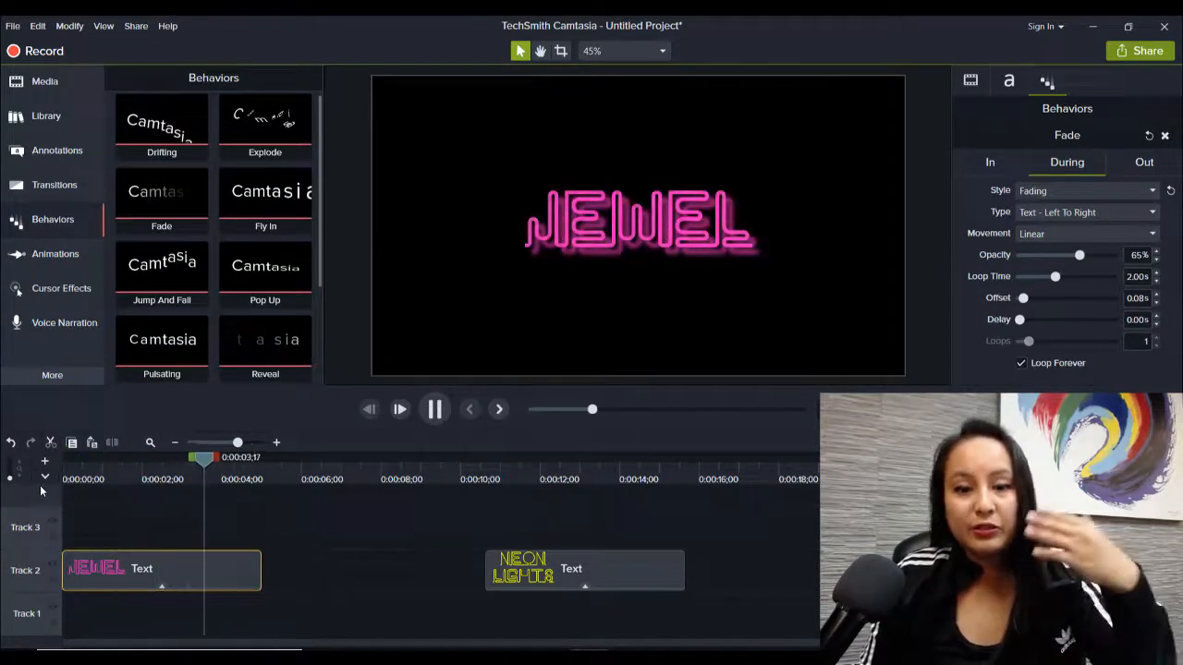
pyautogui.click(434, 411)
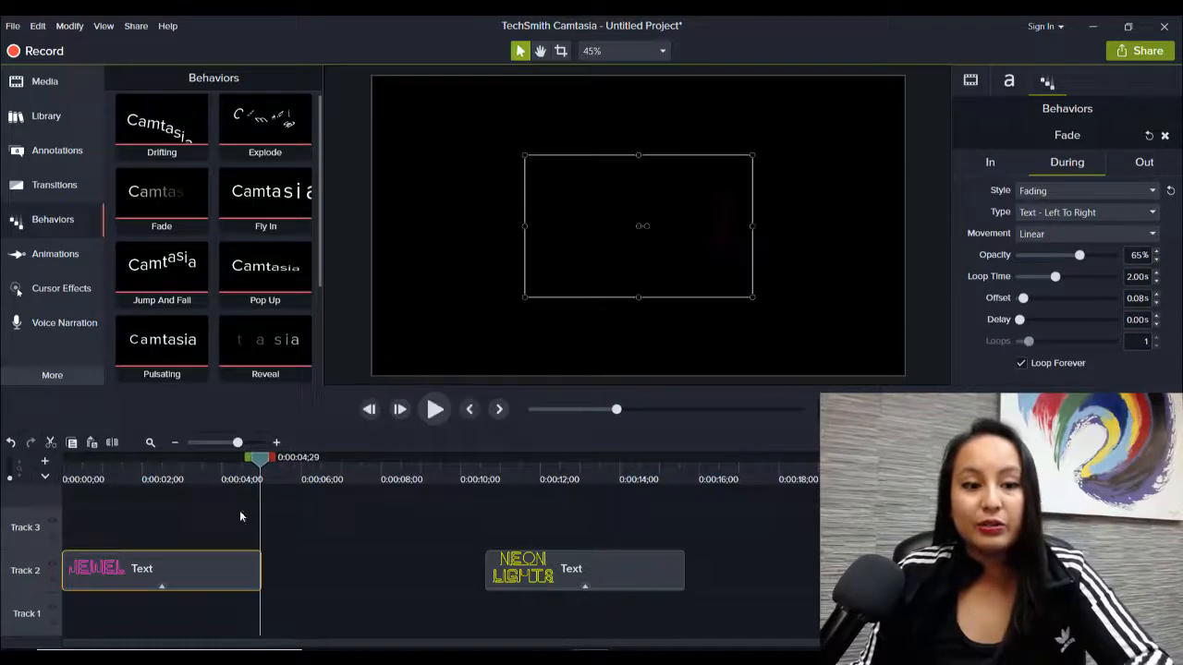
pyautogui.moveTo(258, 457); pyautogui.dragTo(148, 457)
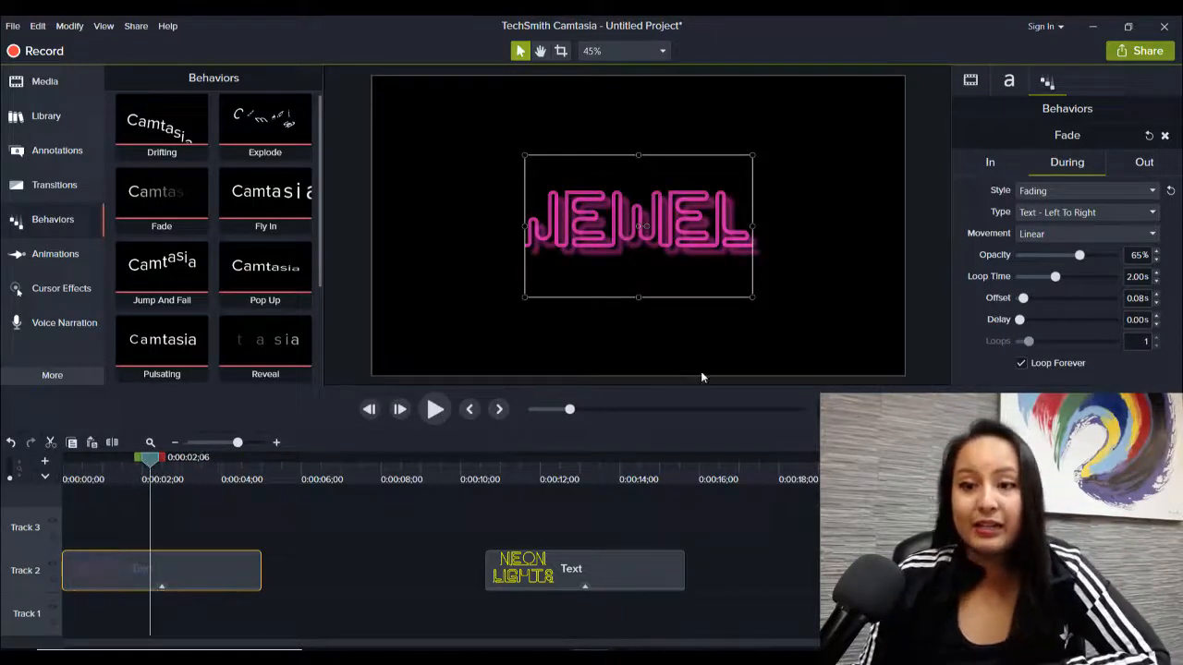
pyautogui.moveTo(848, 316)
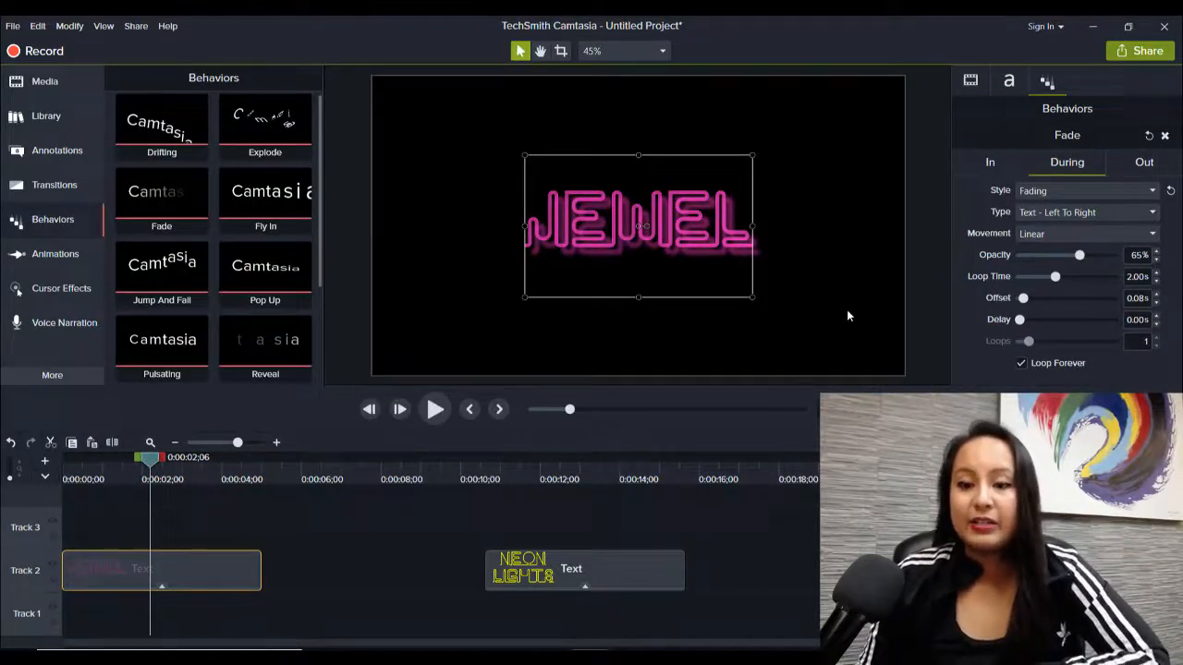
pyautogui.moveTo(1055, 277)
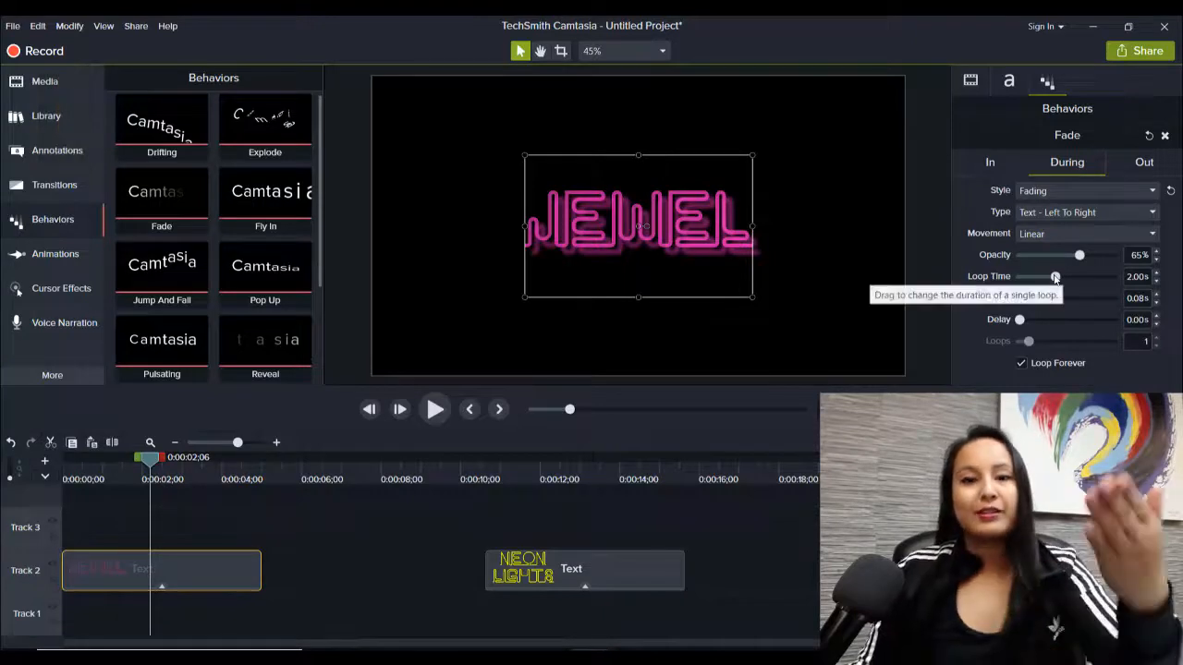
pyautogui.moveTo(1056, 277); pyautogui.dragTo(1046, 277)
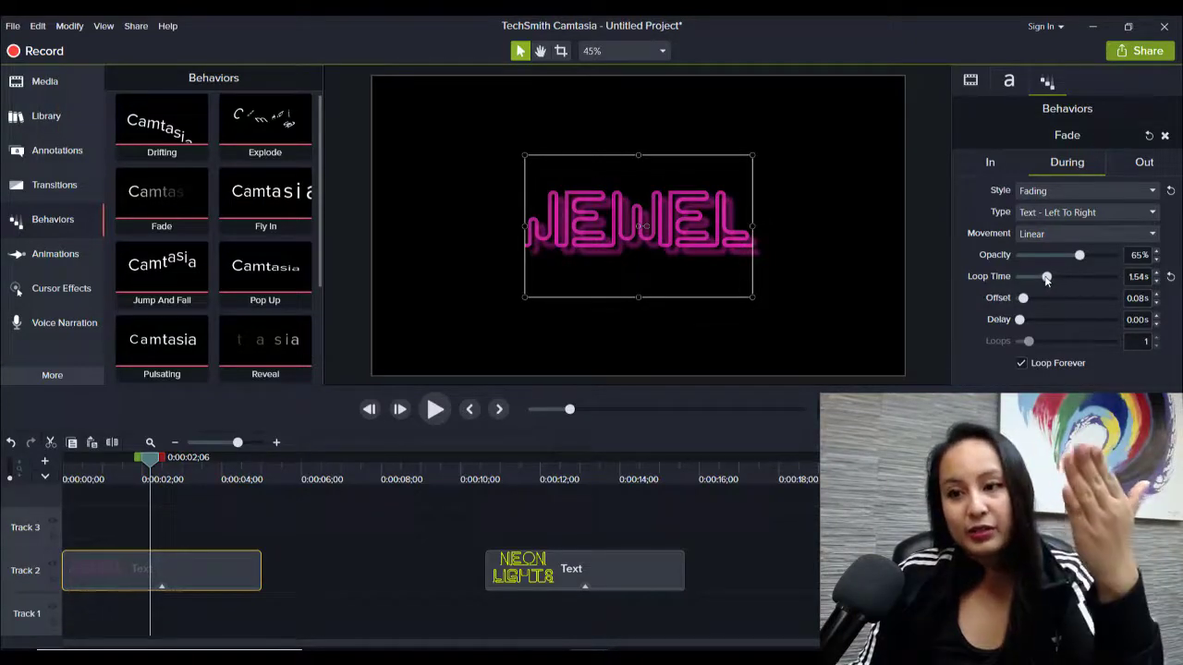
pyautogui.moveTo(1046, 277); pyautogui.dragTo(1042, 277)
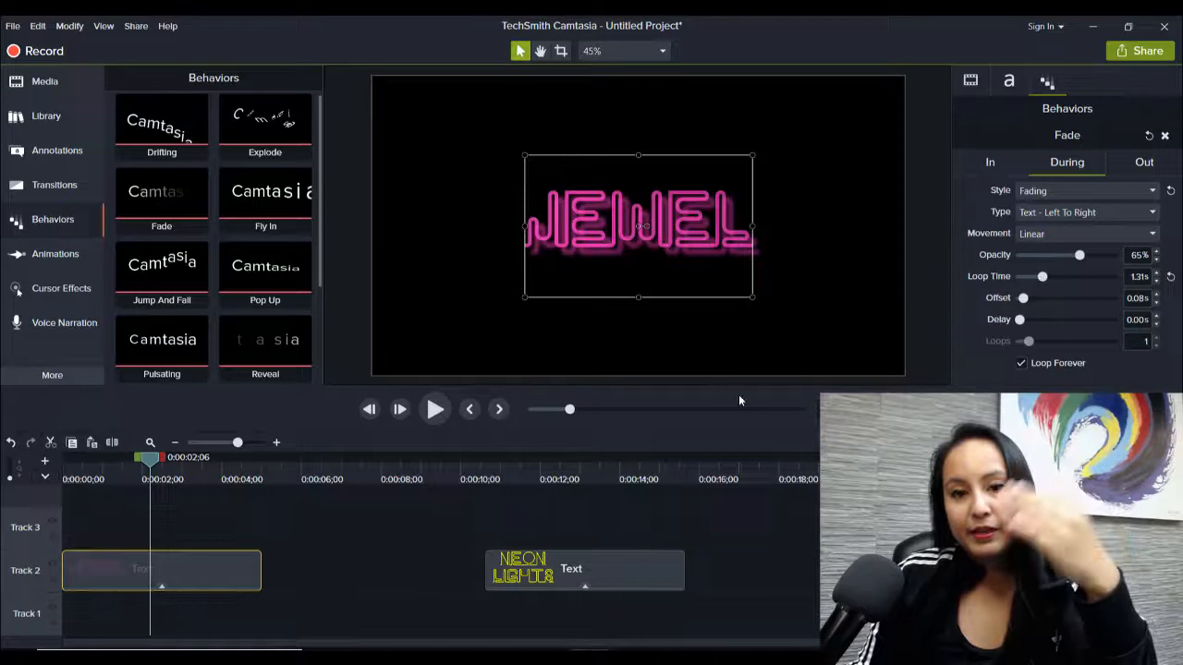
# Play back the timeline through the neon example to check the faster loop
pyautogui.click(434, 408)
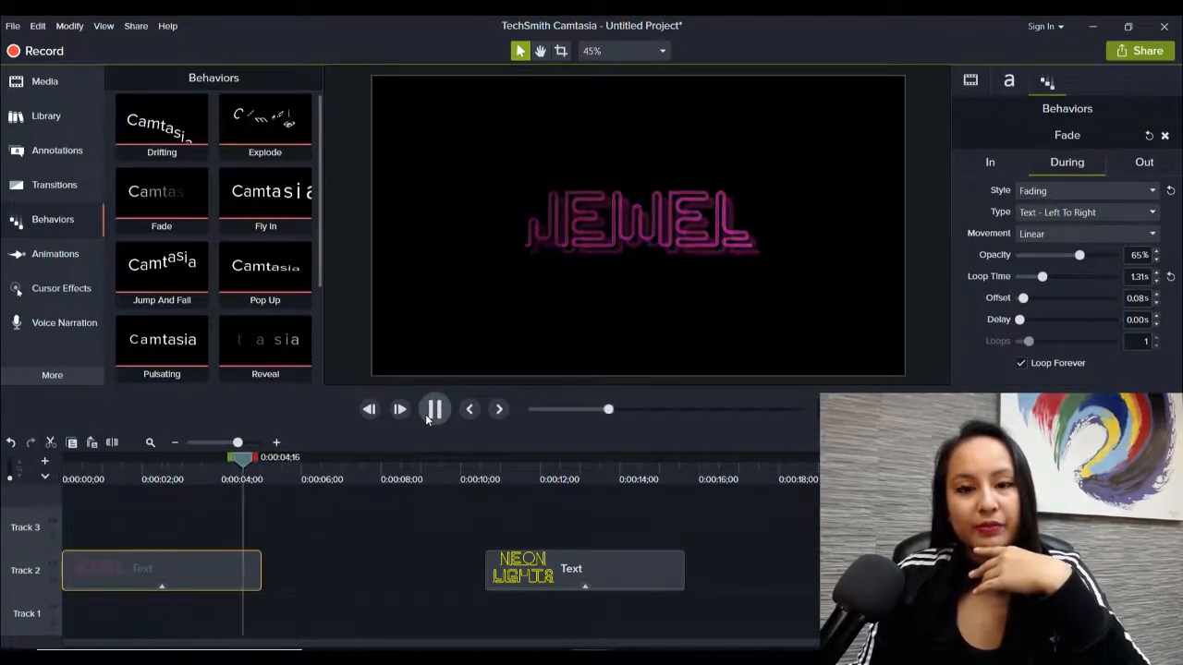
pyautogui.click(434, 409)
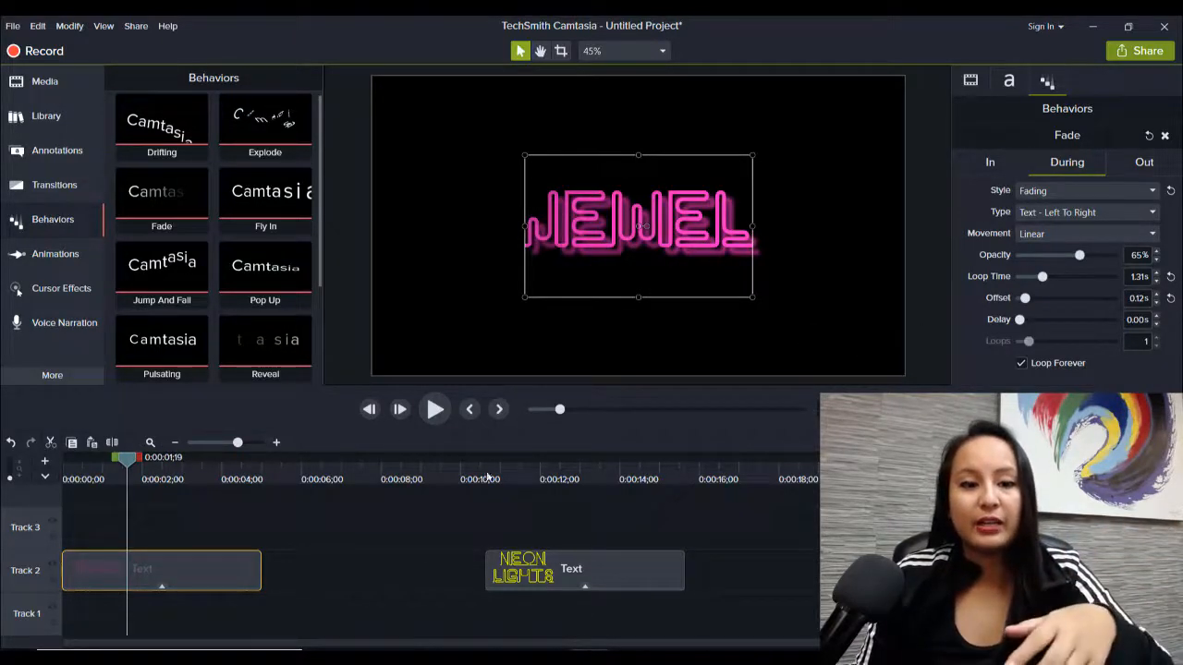
pyautogui.click(434, 410)
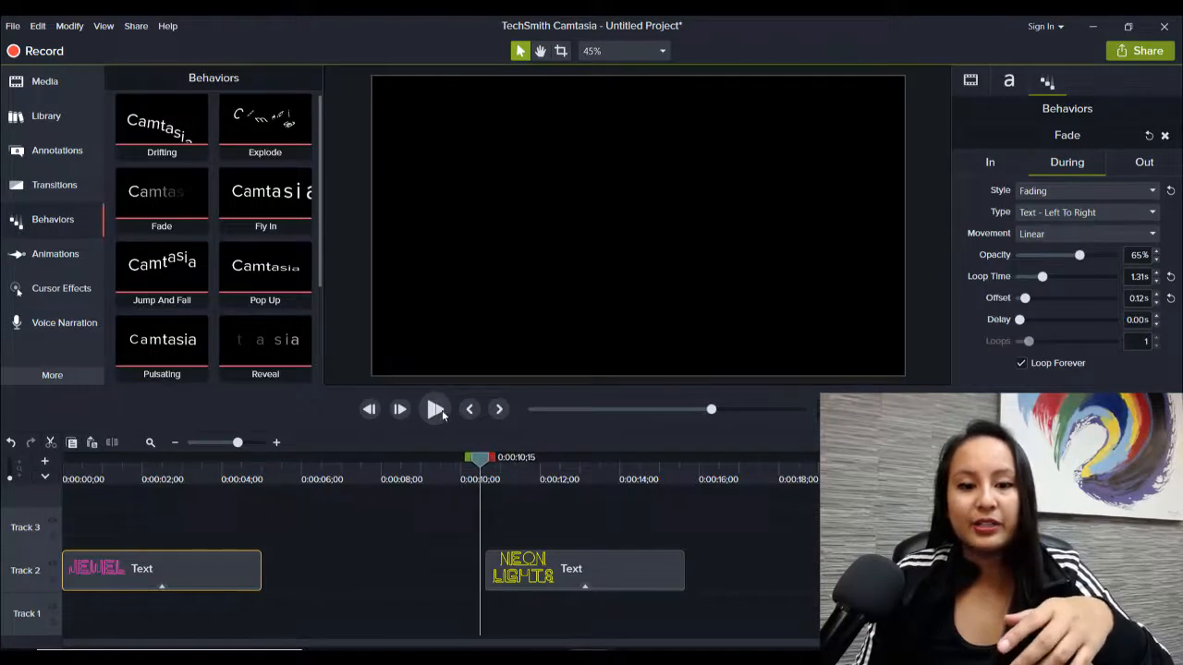
pyautogui.click(436, 410)
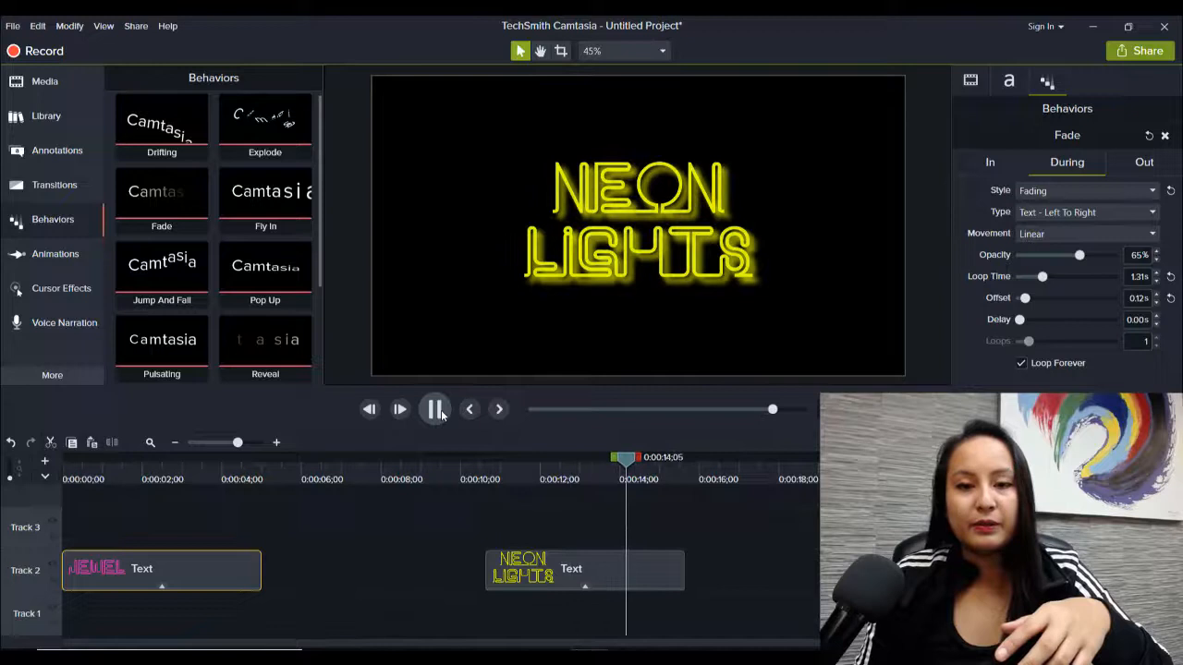
pyautogui.click(434, 411)
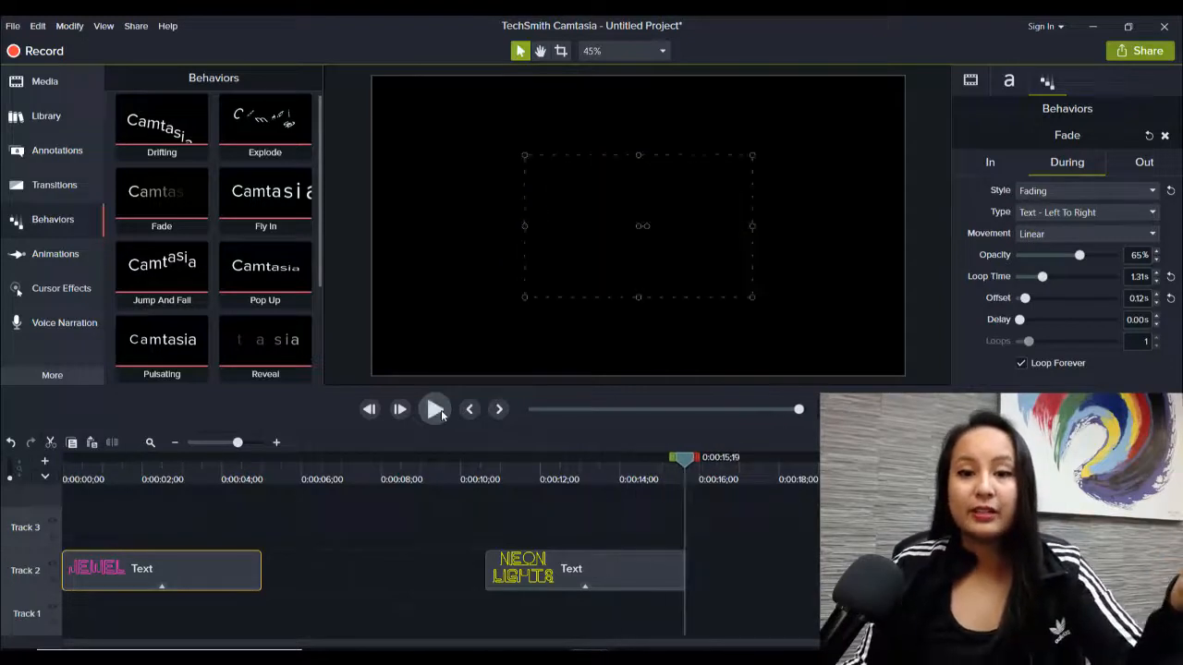